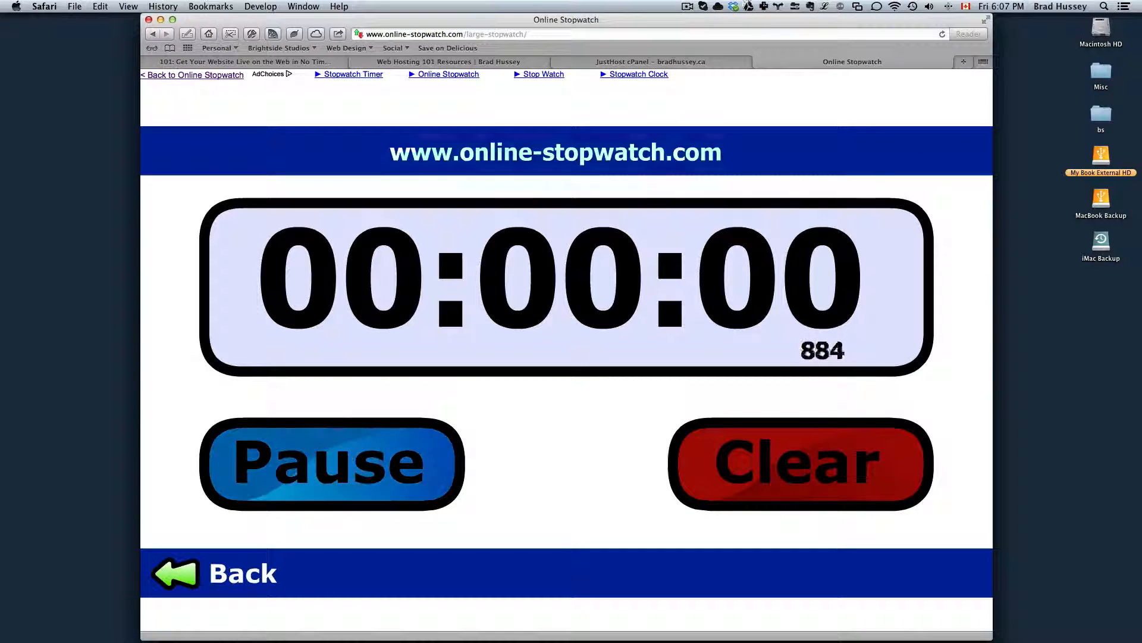
# Return to the JustHost cPanel home and move down to the SimpleScripts Installations section.
pyautogui.click(650, 61)
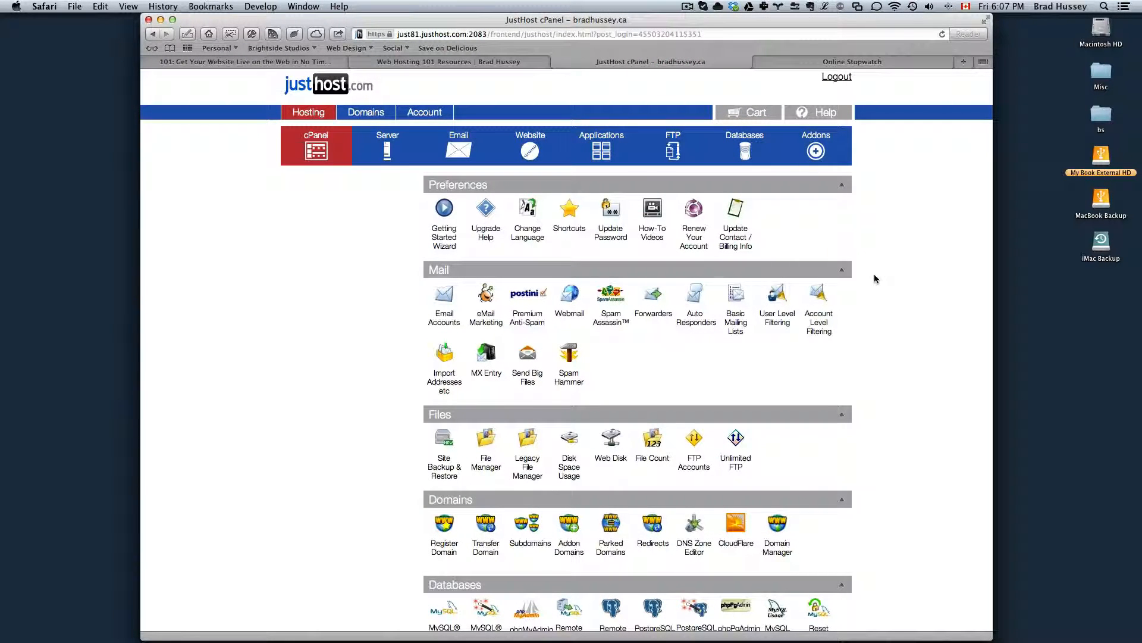
pyautogui.scroll(-3)
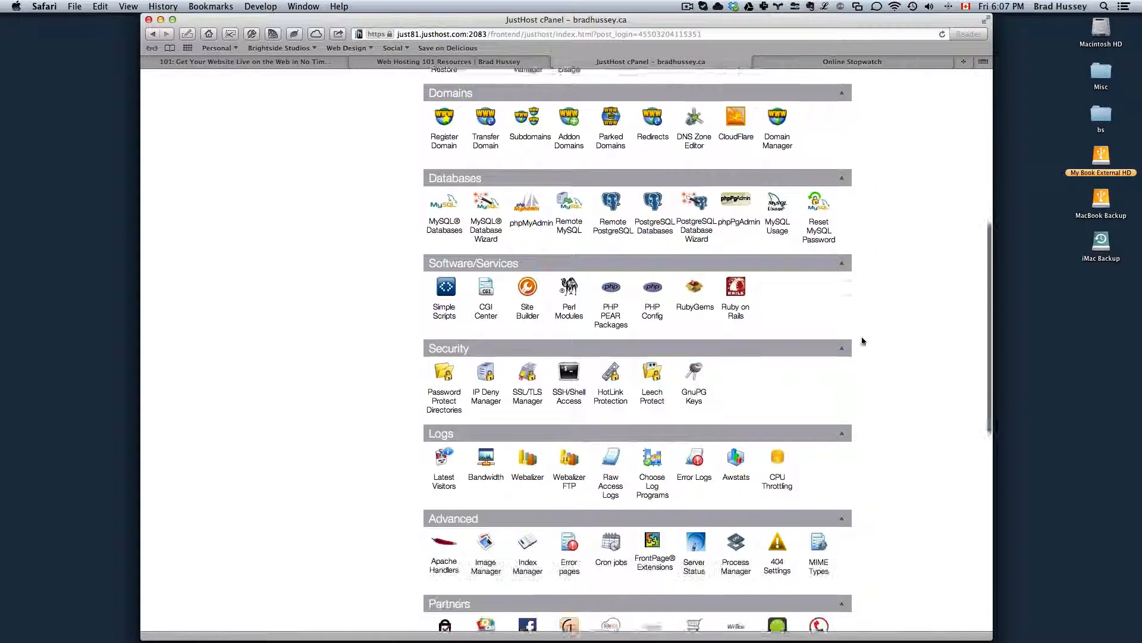
pyautogui.scroll(-3)
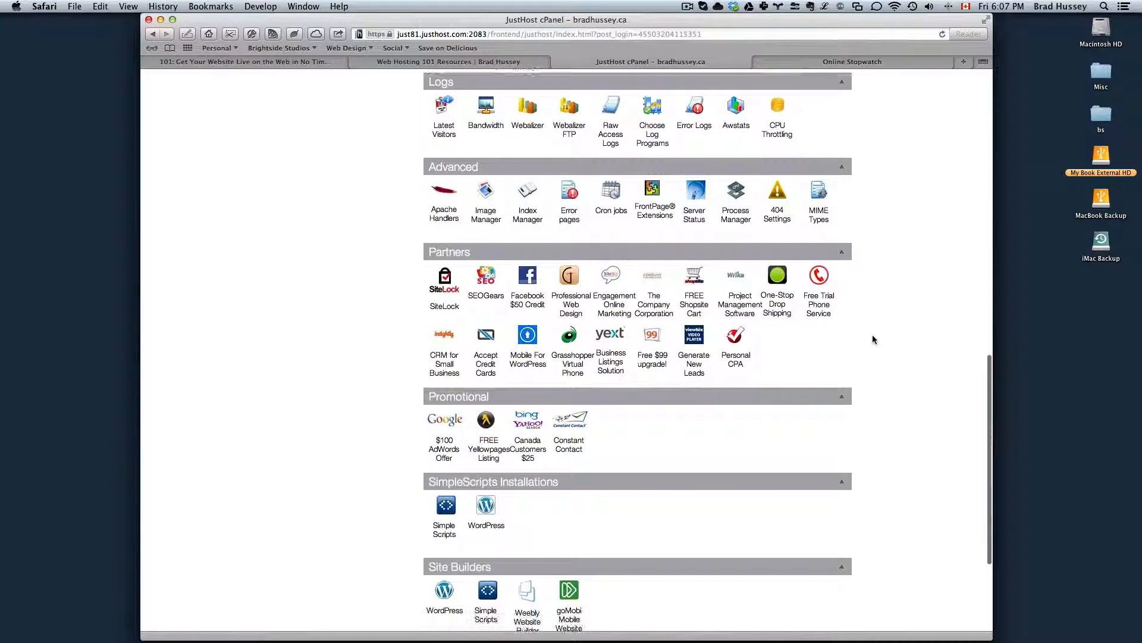
pyautogui.moveTo(486, 506)
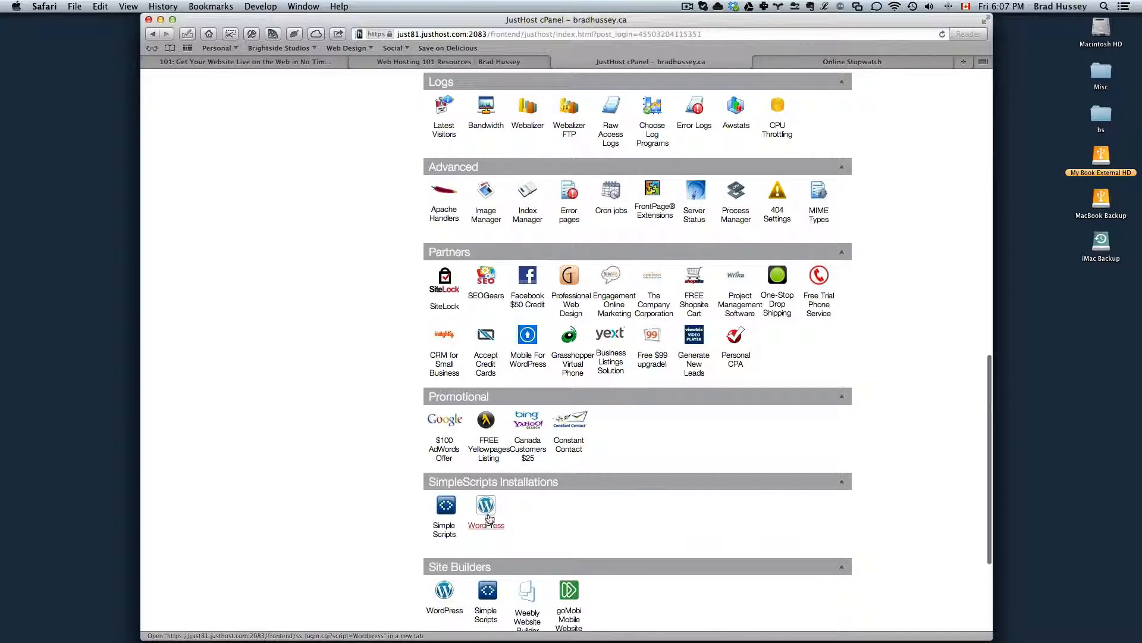
# Start a brand-new WordPress installation from the SimpleScripts script list.
pyautogui.click(486, 508)
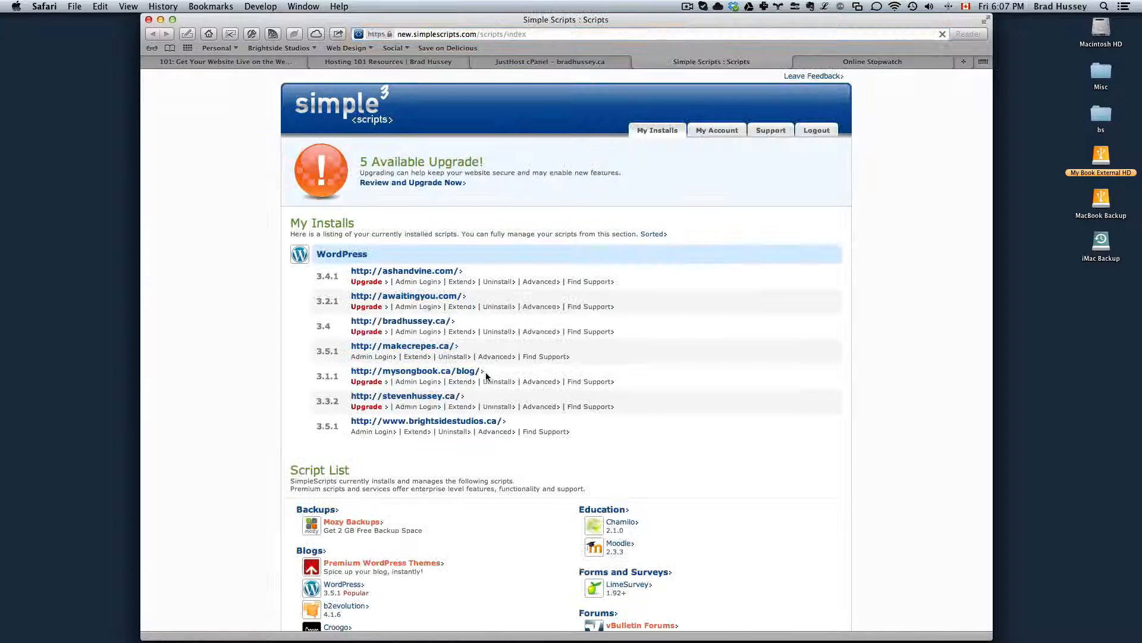
pyautogui.scroll(-3)
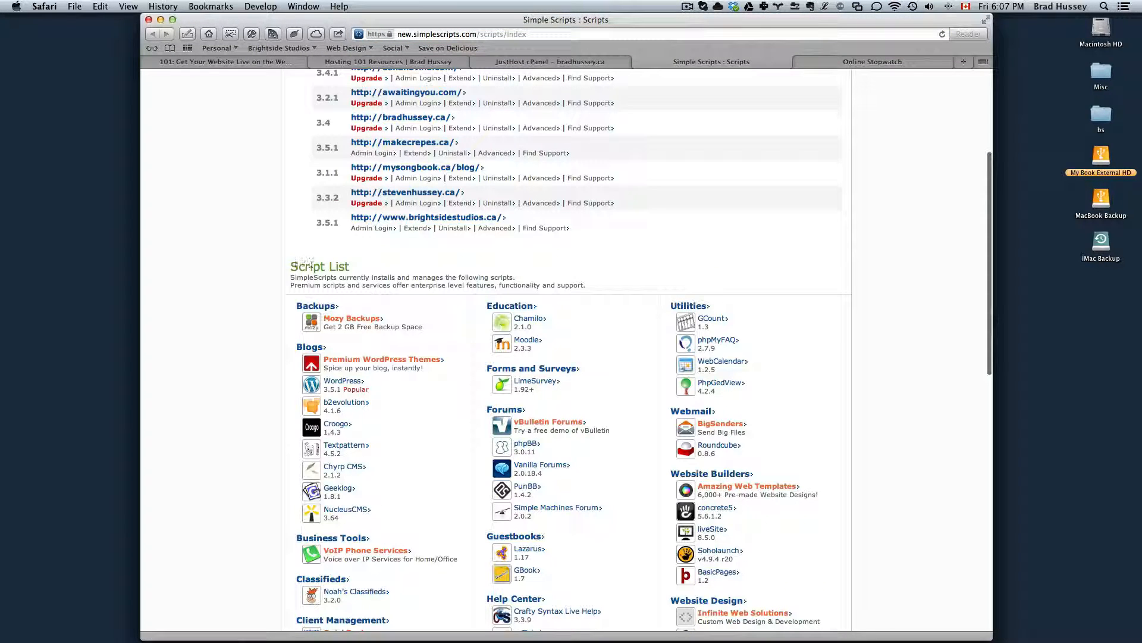
pyautogui.click(343, 381)
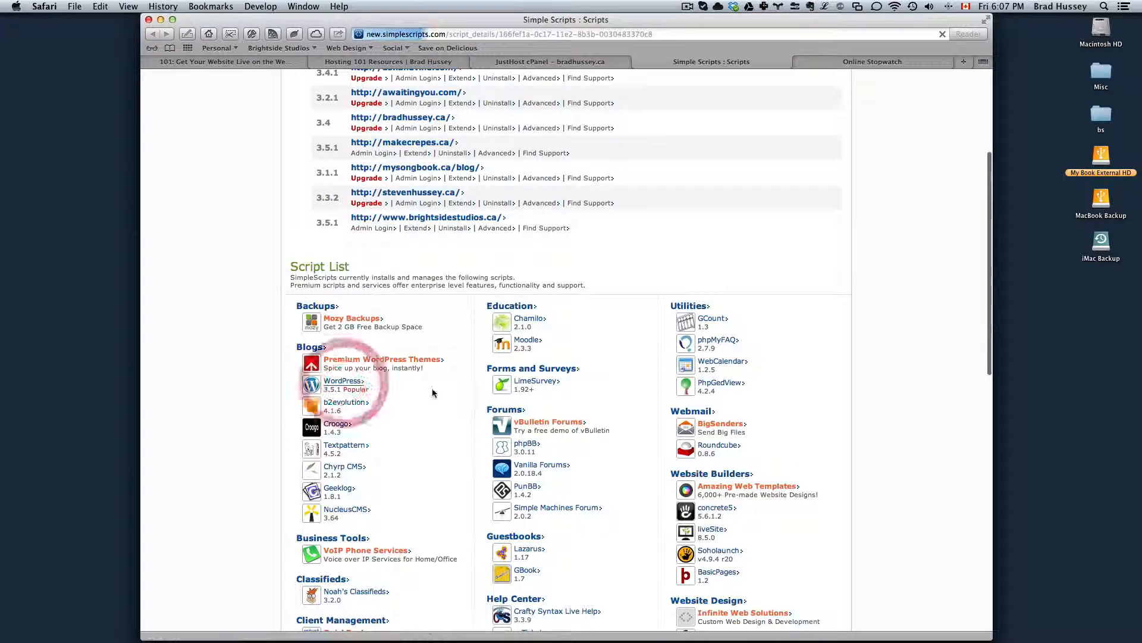
pyautogui.click(343, 381)
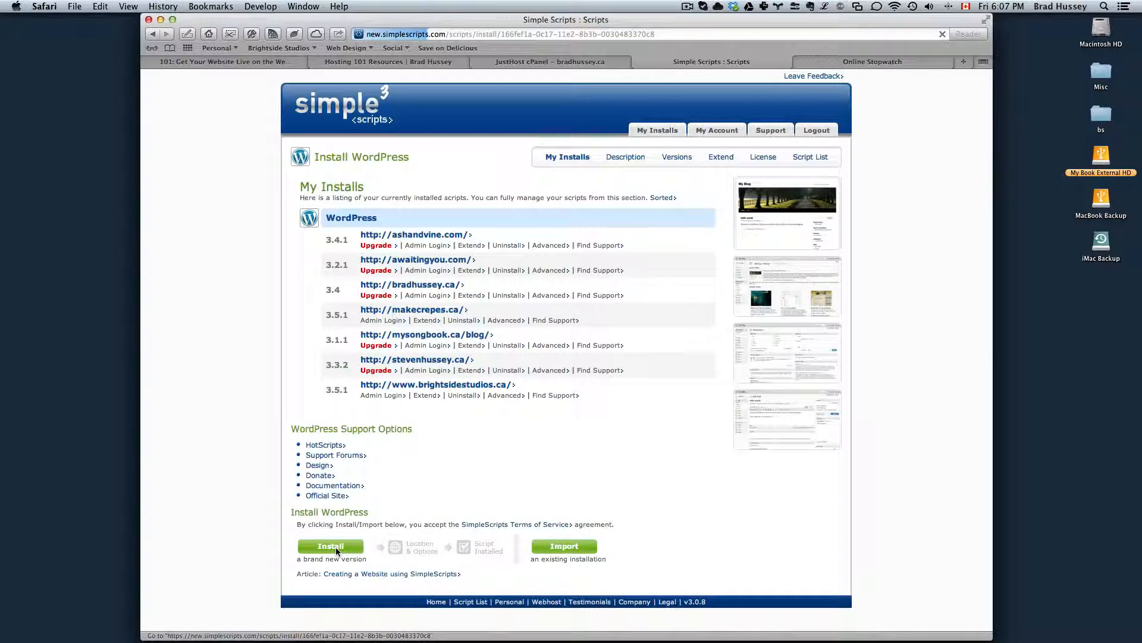
pyautogui.click(330, 546)
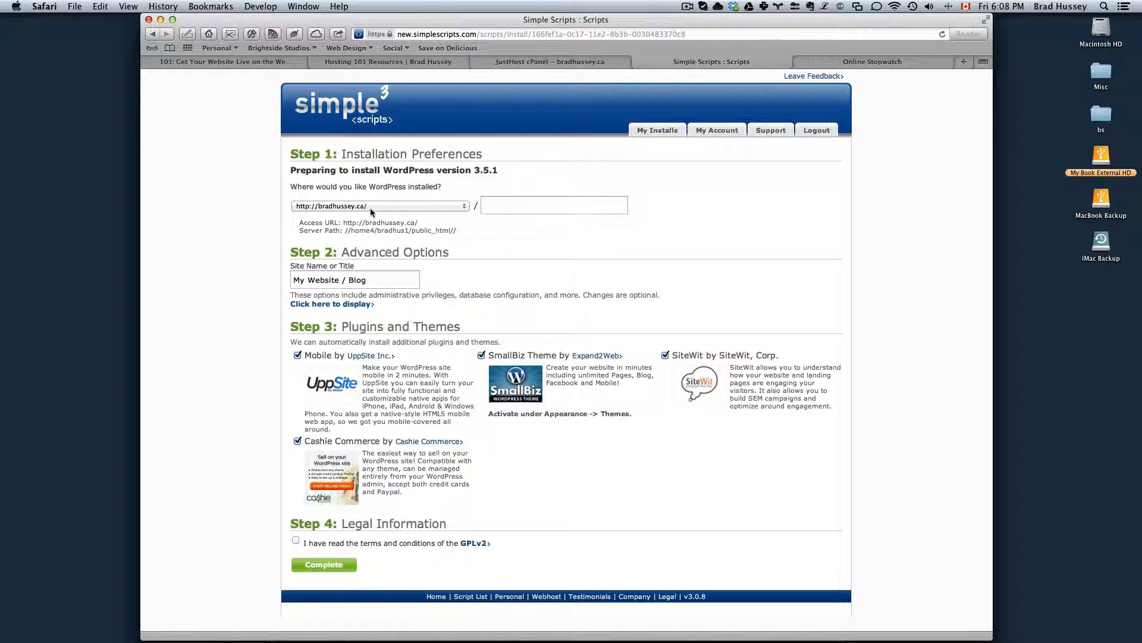
# Bring up the list of domains so bradhussey.ca can be chosen as the install location.
pyautogui.click(379, 206)
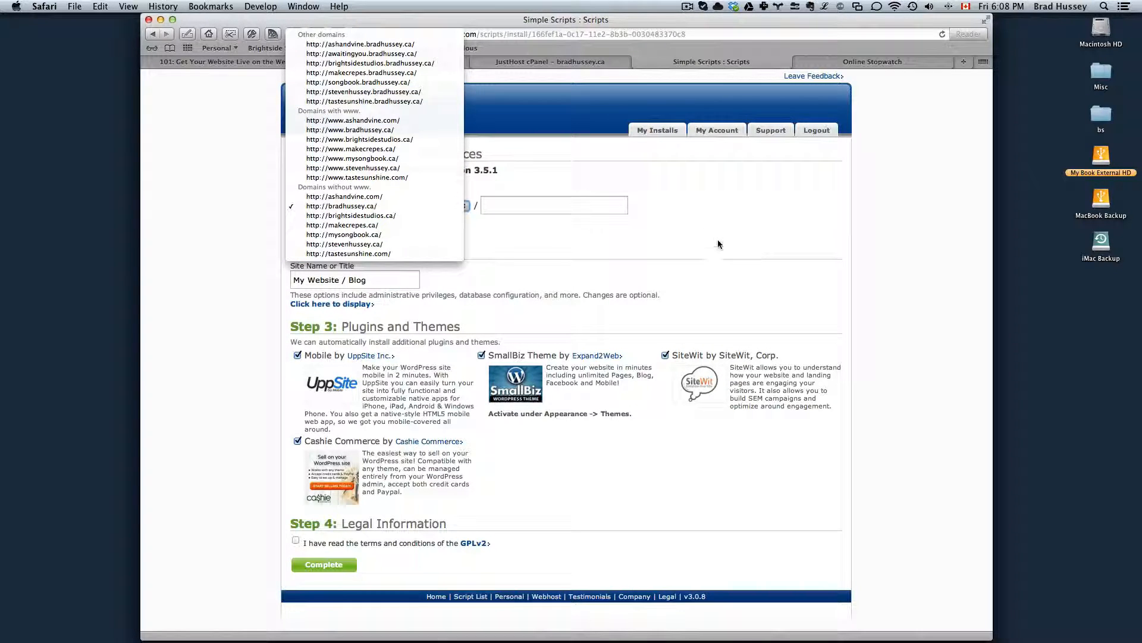
pyautogui.click(341, 206)
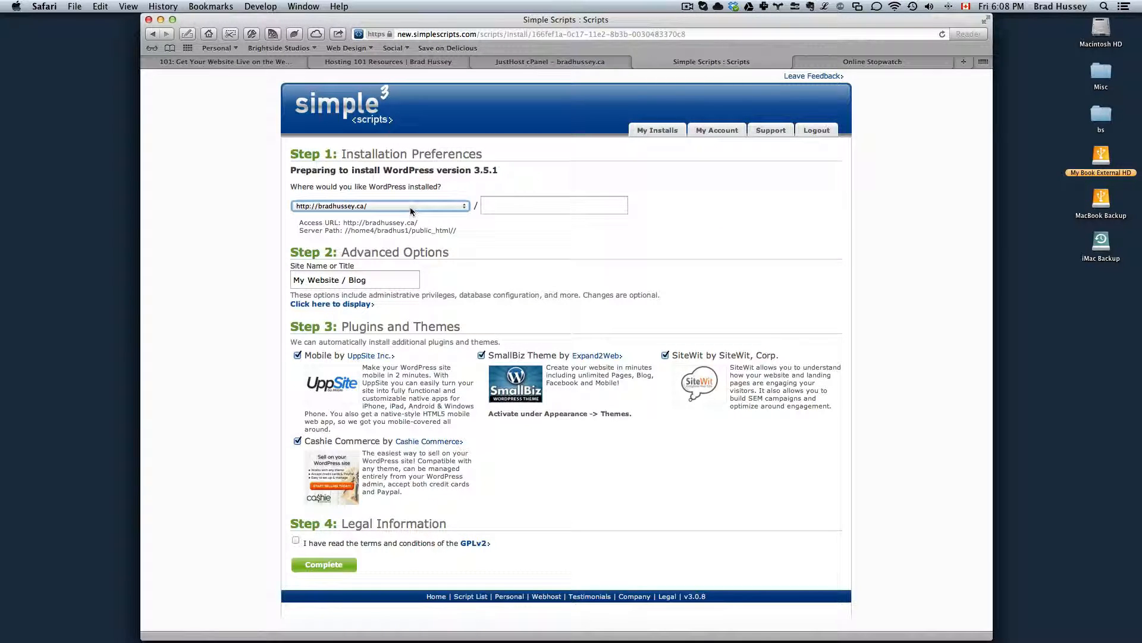
pyautogui.click(379, 206)
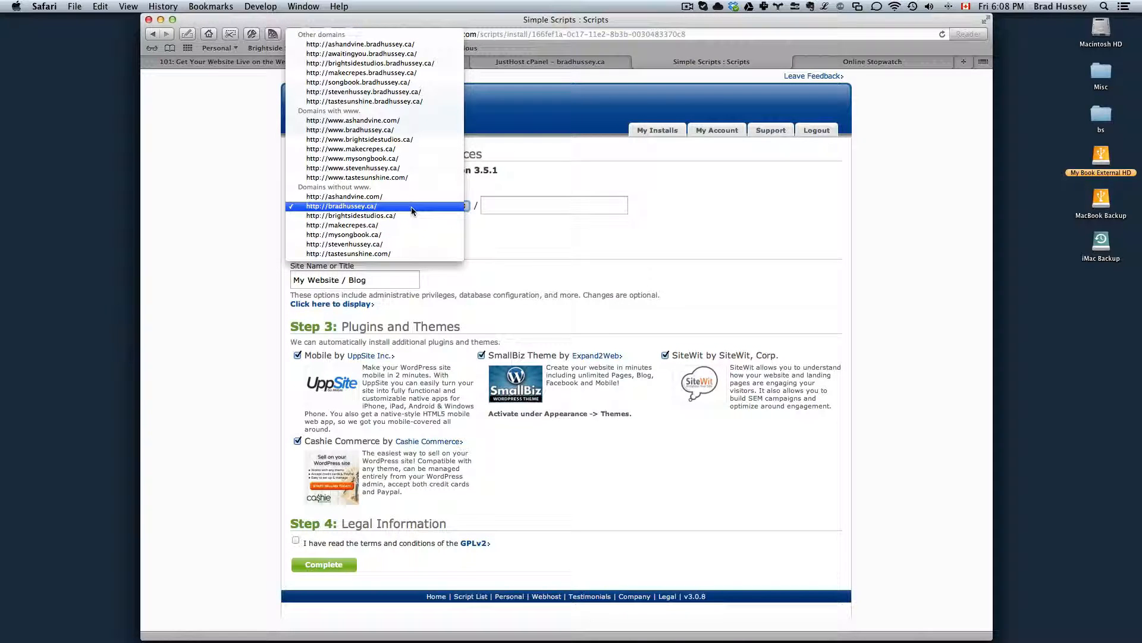
# Set the install folder to testblog and the site title to Test Blog in under 5-minutes!
pyautogui.click(342, 205)
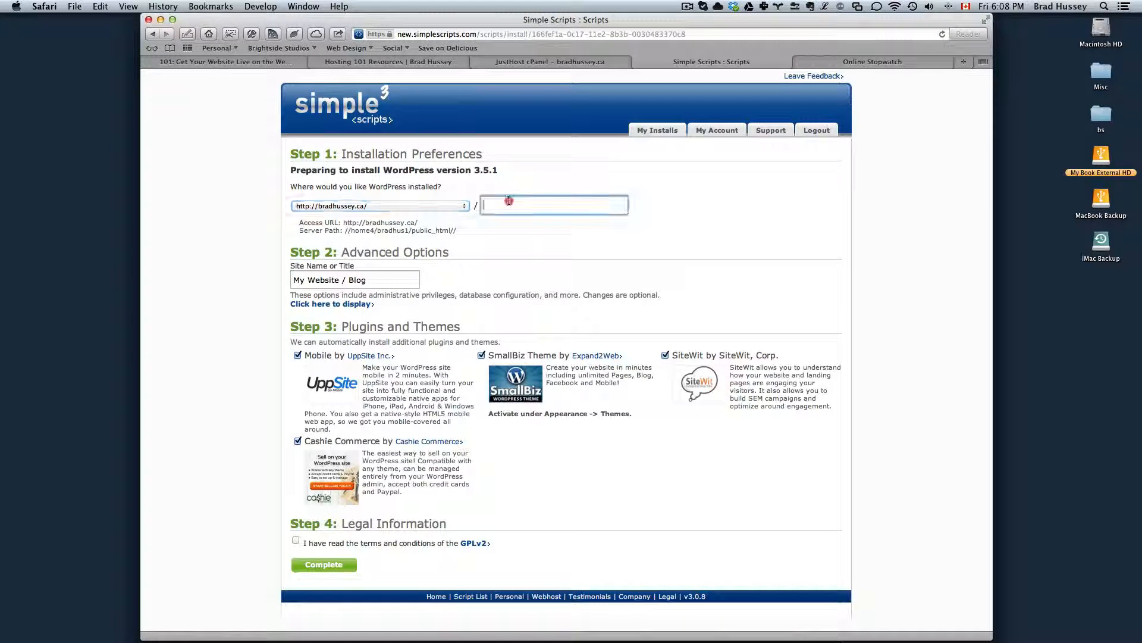
pyautogui.write('testblo')
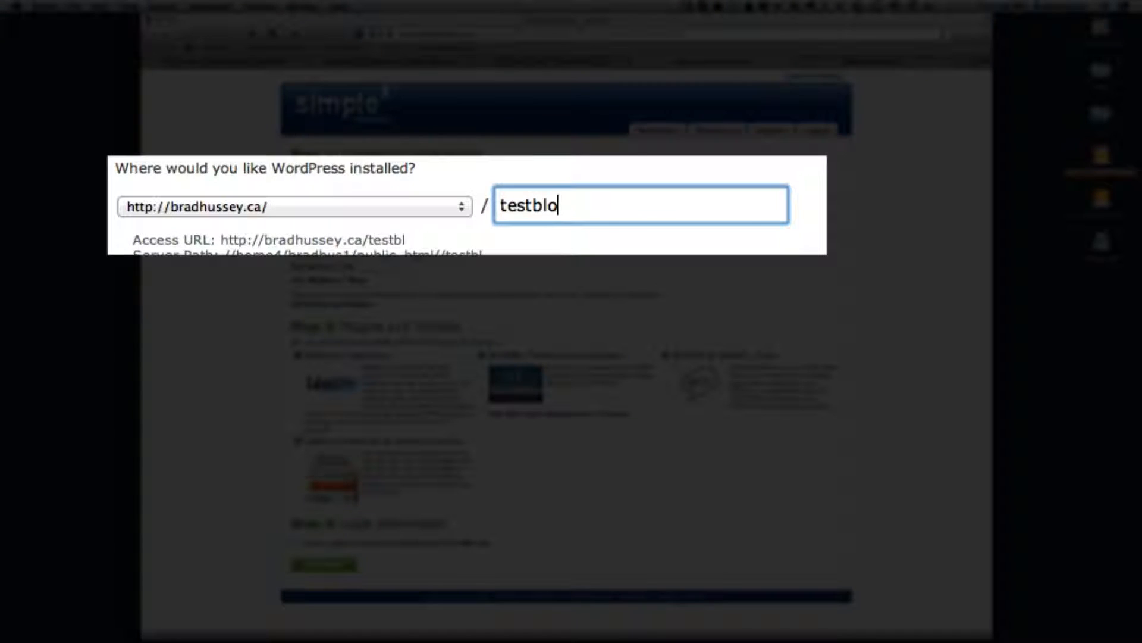
pyautogui.write('g')
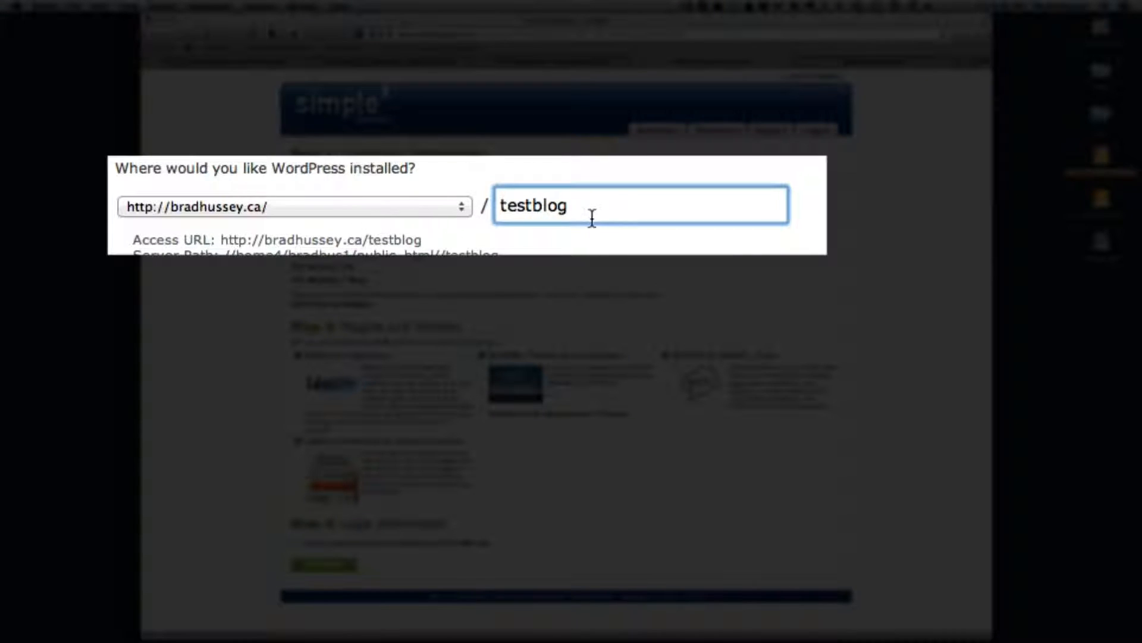
pyautogui.doubleClick(533, 206)
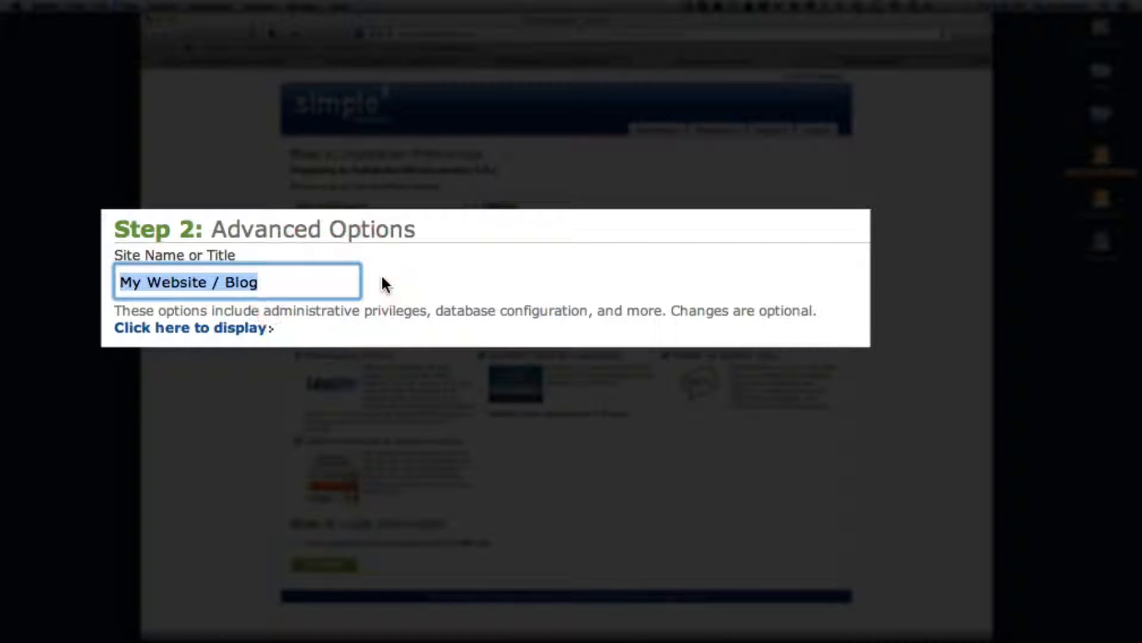
pyautogui.write('Test Blog')
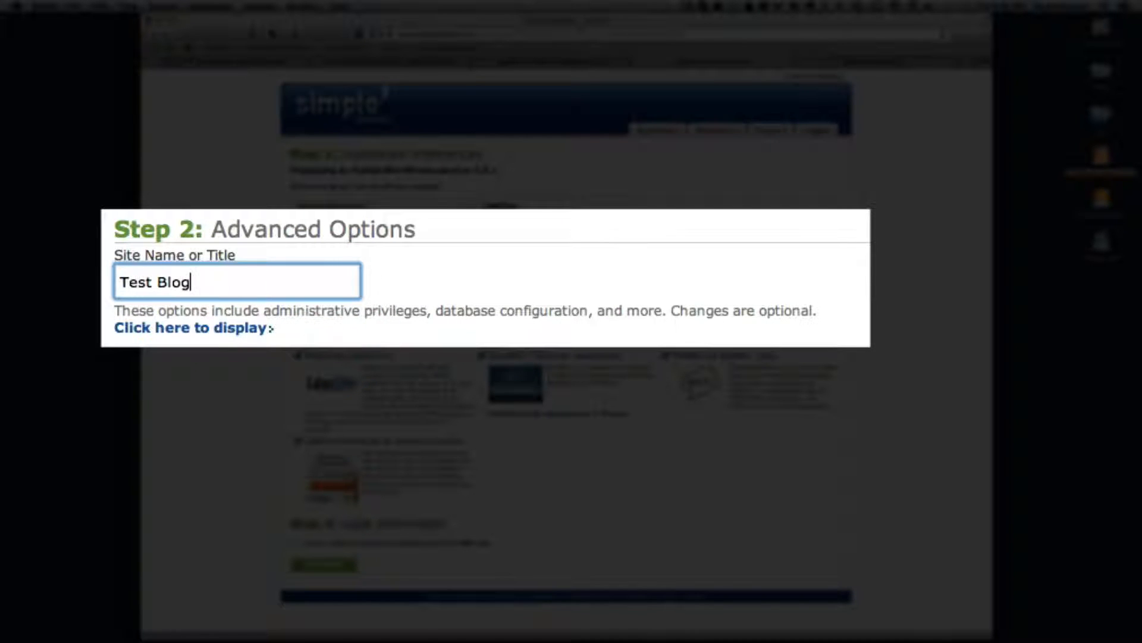
pyautogui.write('in under 5-minutes!')
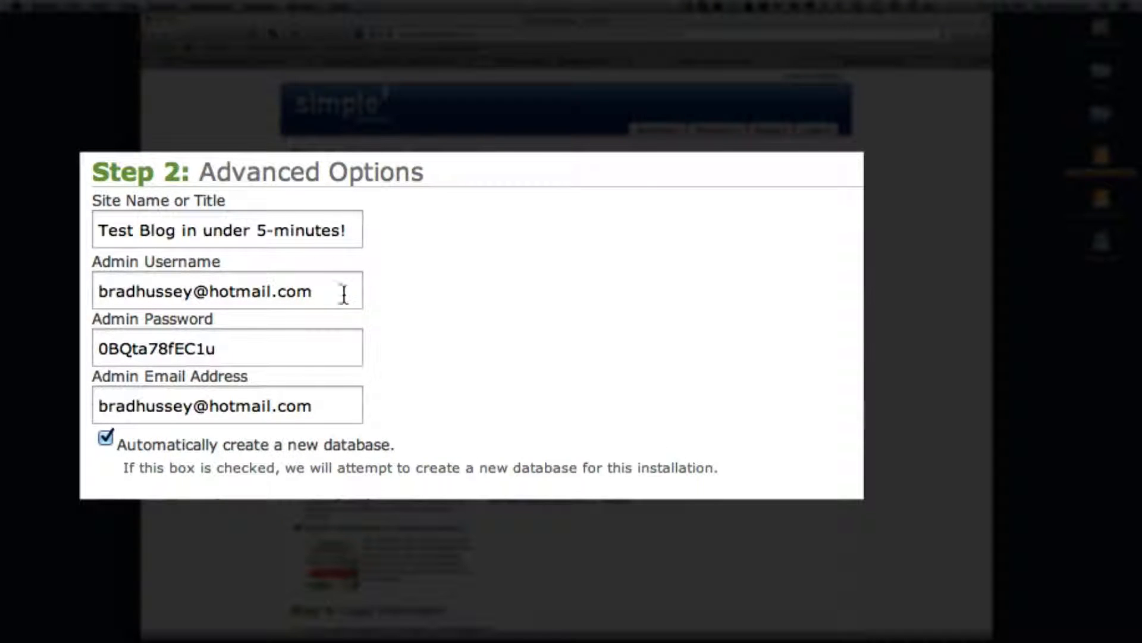
# Replace the prefilled admin username with admin.
pyautogui.tripleClick(204, 290)
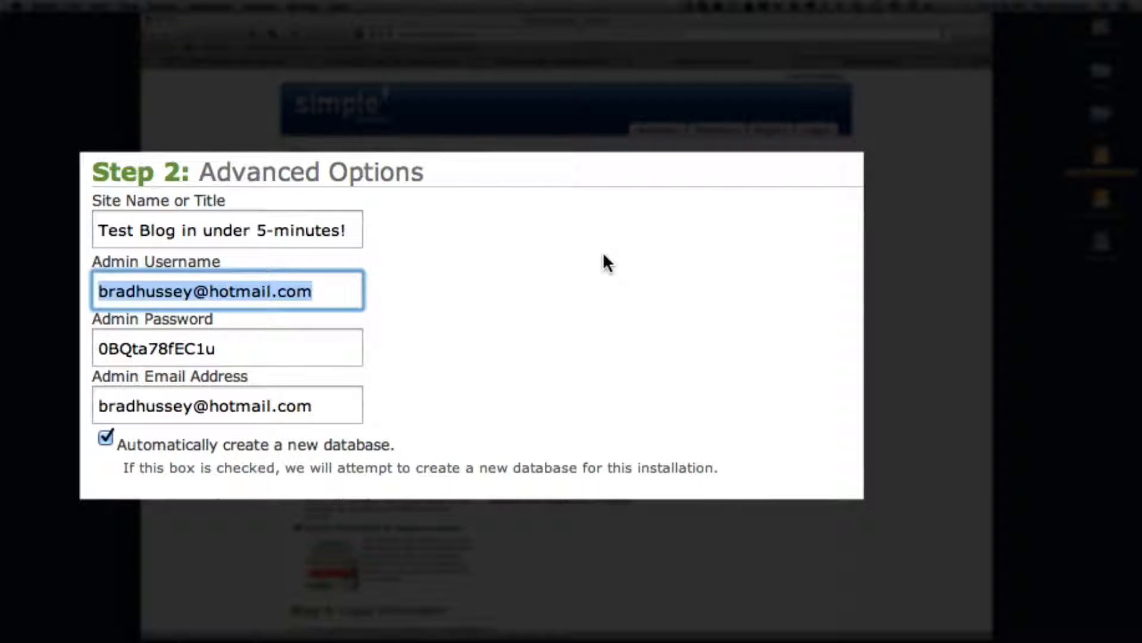
pyautogui.write('admin')
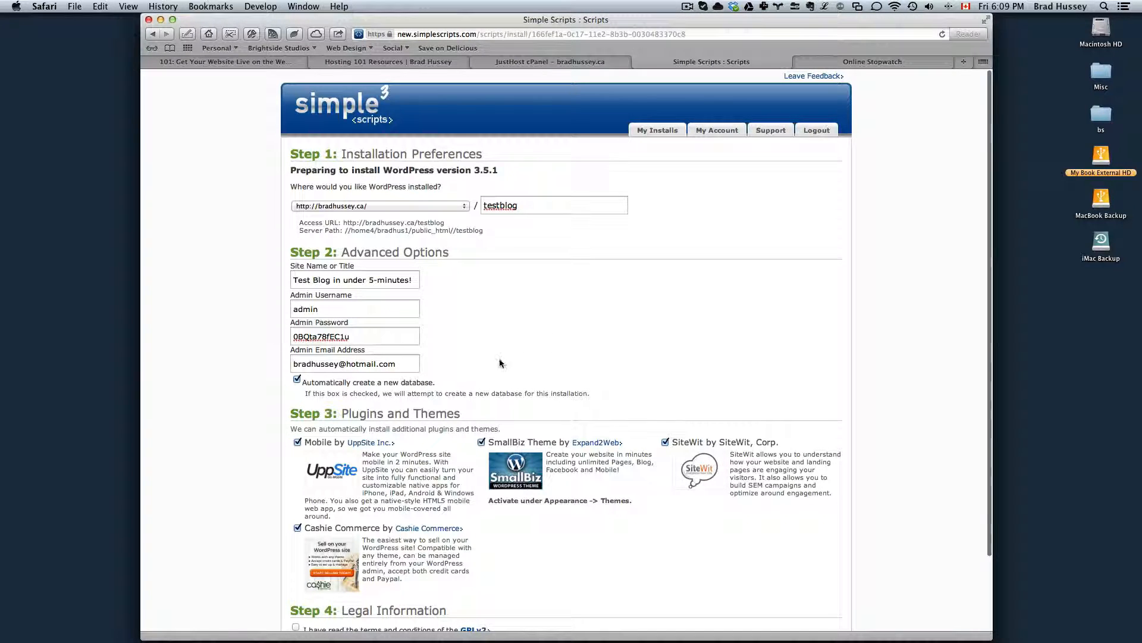
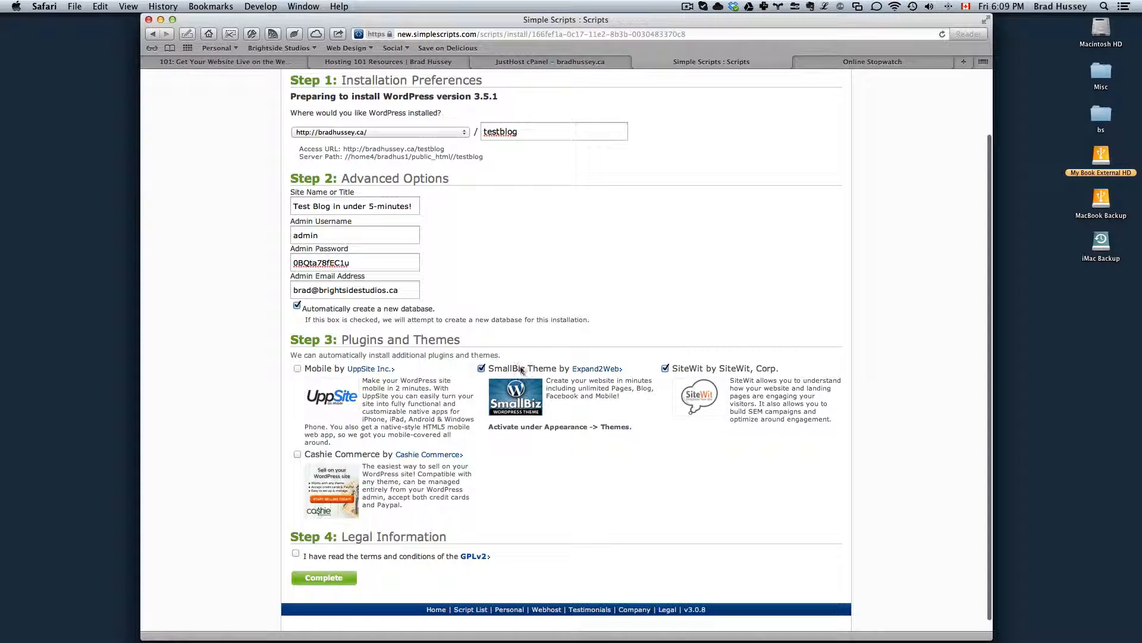
# Fill in the admin email, skip the bundled SmallBiz theme and complete the WordPress 3.5.1 install.
pyautogui.click(296, 553)
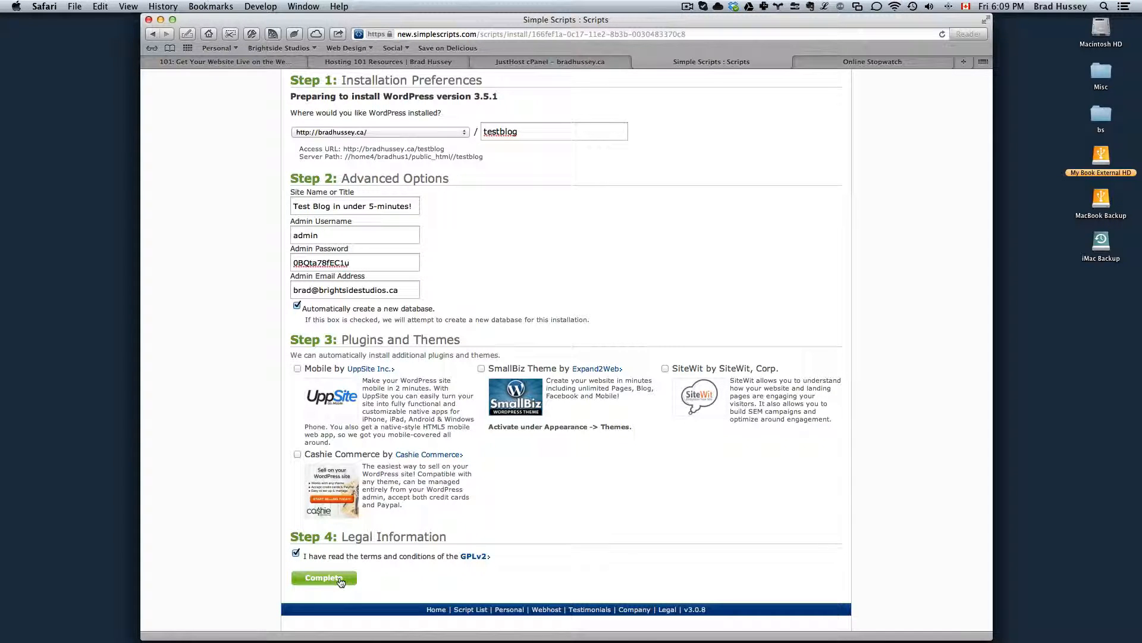
pyautogui.click(324, 577)
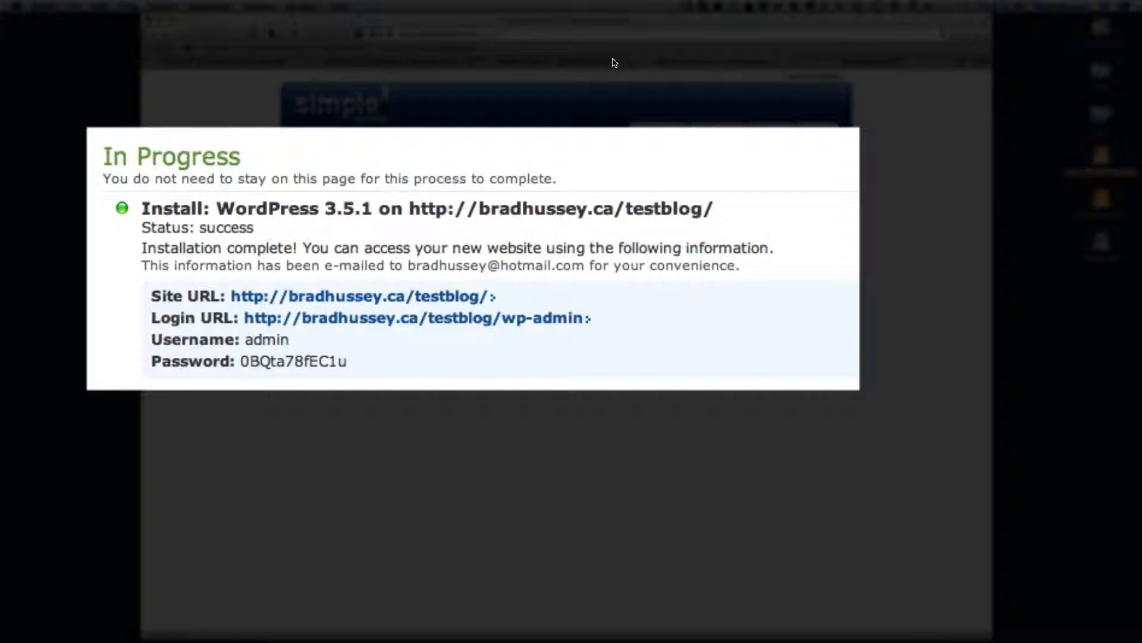
pyautogui.moveTo(407, 324)
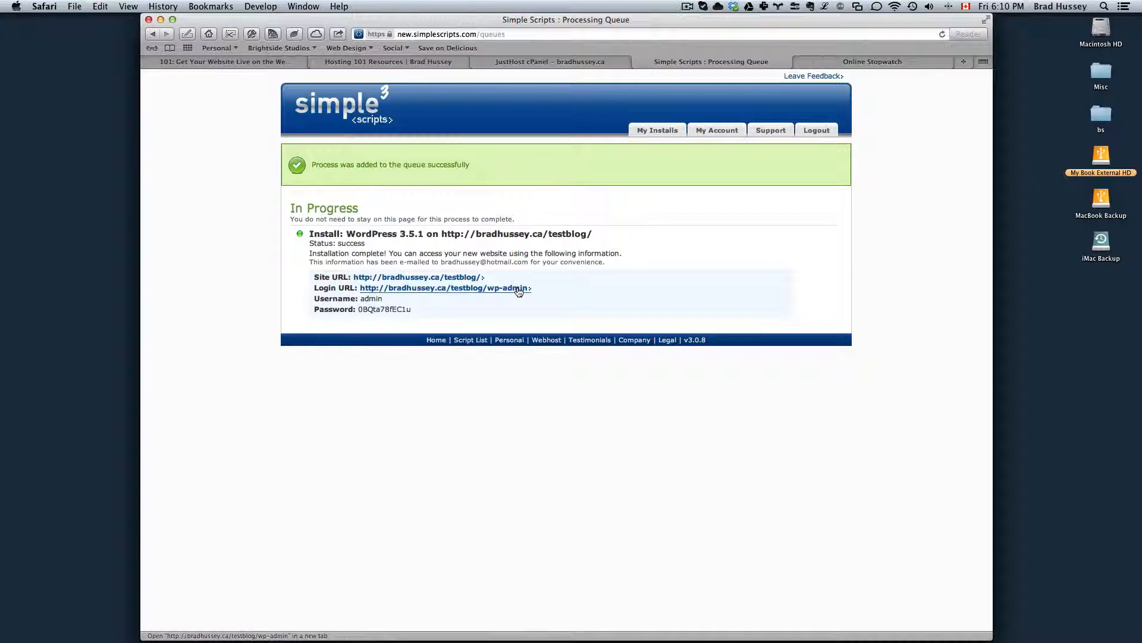
# Log into the new blog's wp-admin as admin to reach the dashboard.
pyautogui.click(443, 288)
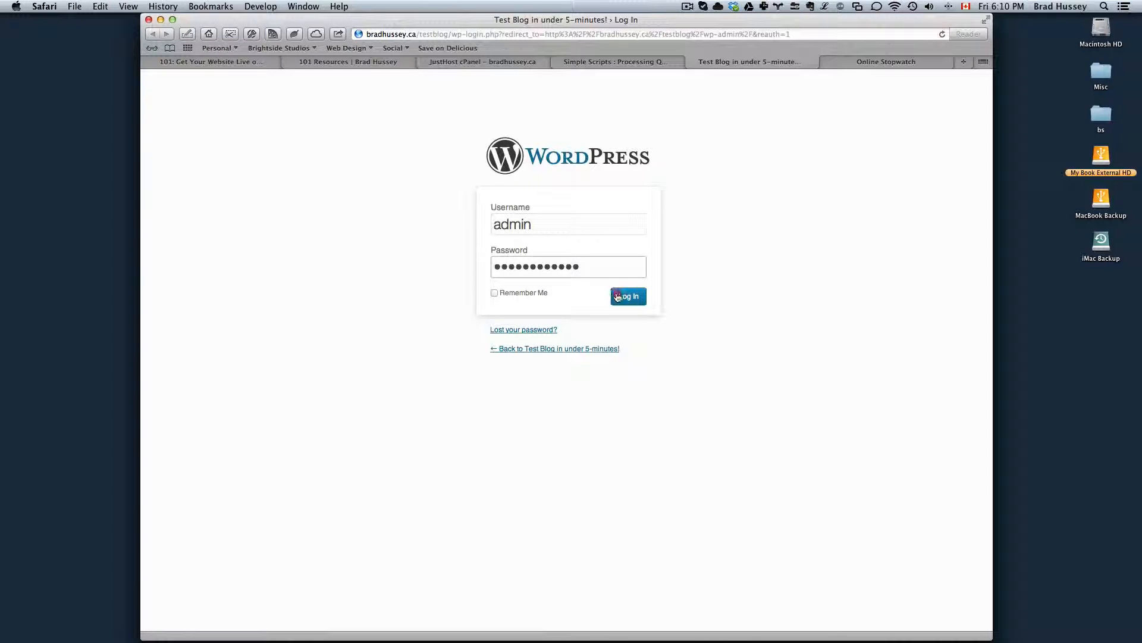
pyautogui.click(627, 296)
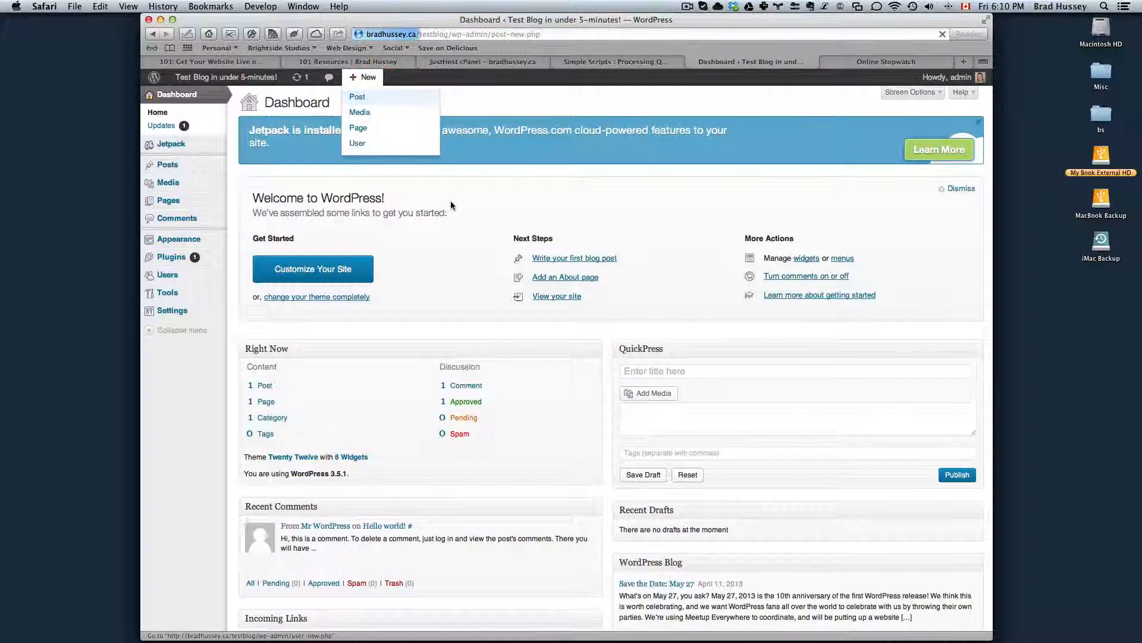
# Write and publish My First Blog Post: 'Hey everyone! I just set up a wordpress blog in under 5-minutes...' signed B-rad.
pyautogui.click(357, 97)
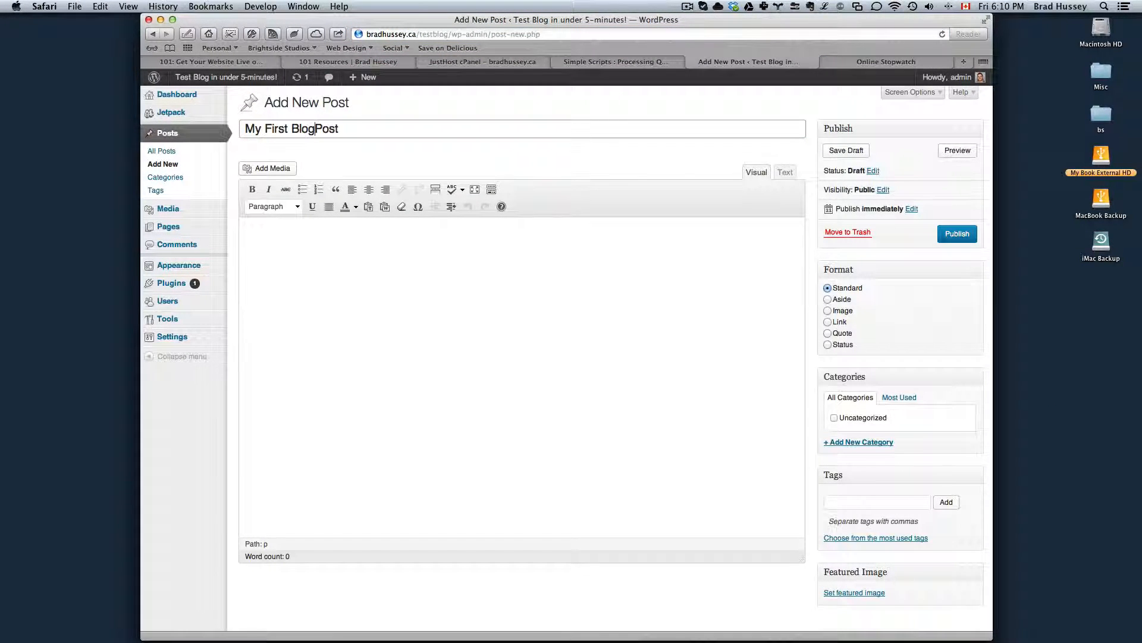
pyautogui.write('Hey everyon')
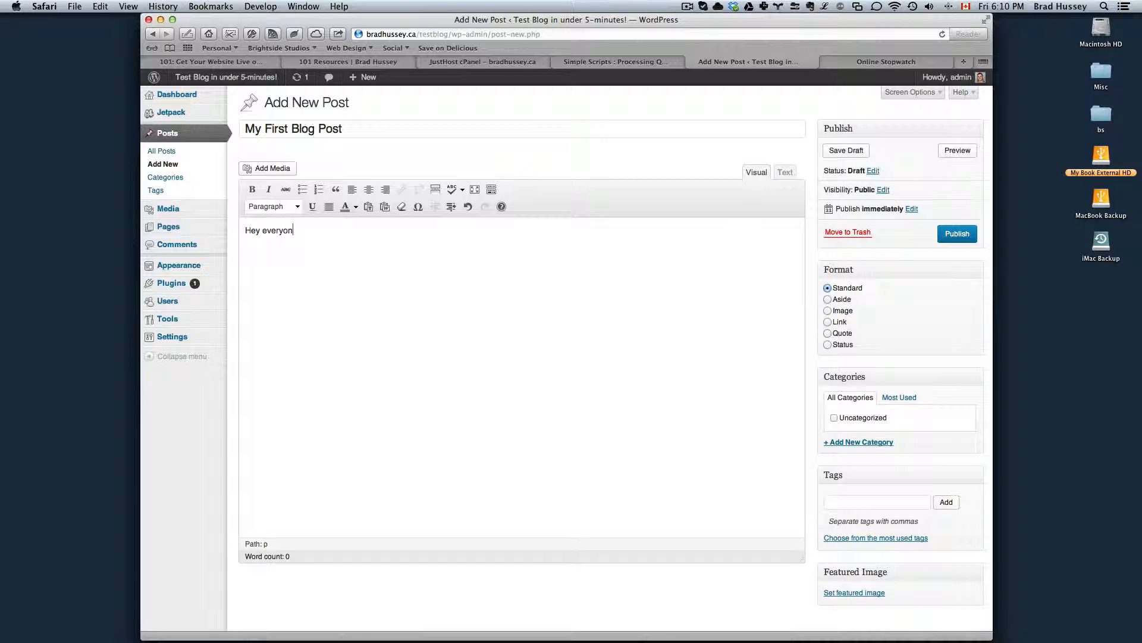
pyautogui.write('e! I just set up a')
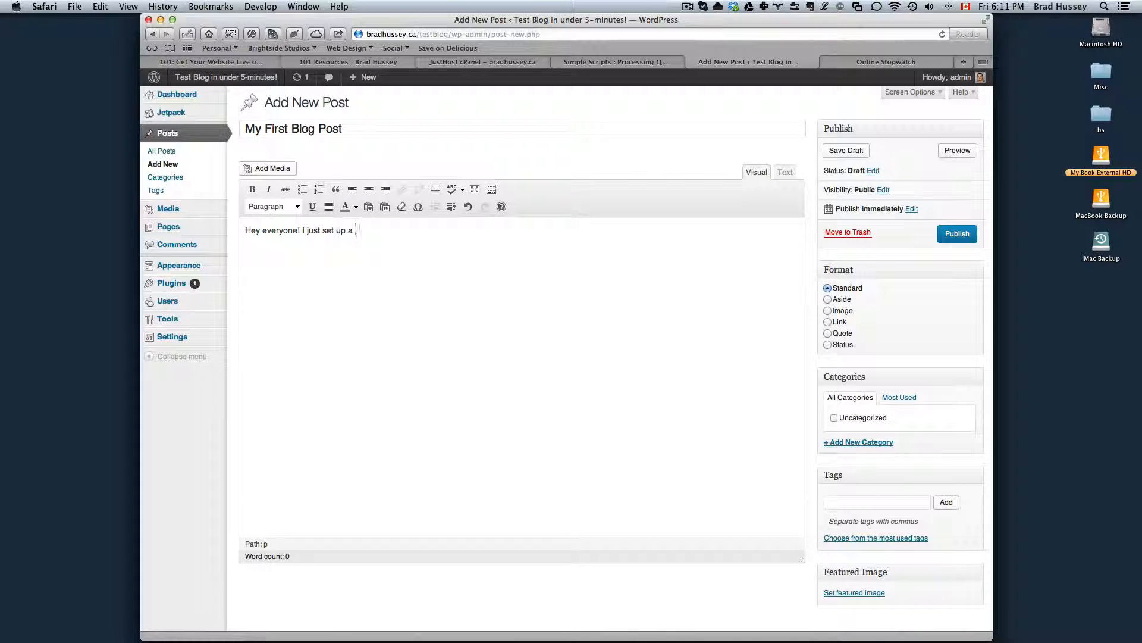
pyautogui.write('wordpress blog in u')
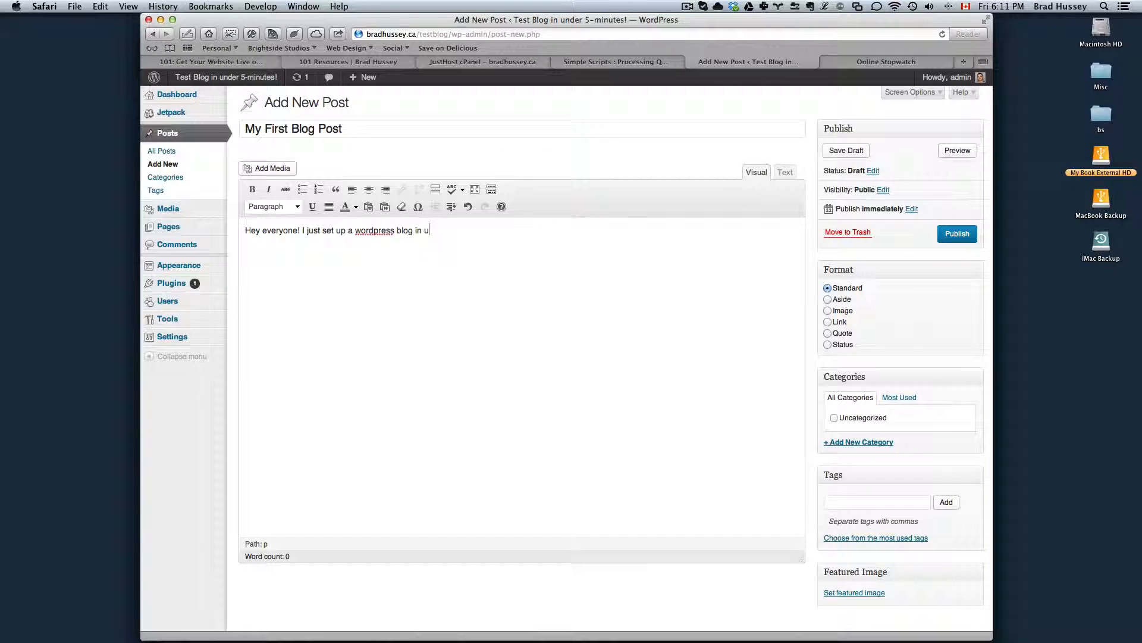
pyautogui.write('nder 5-minutes')
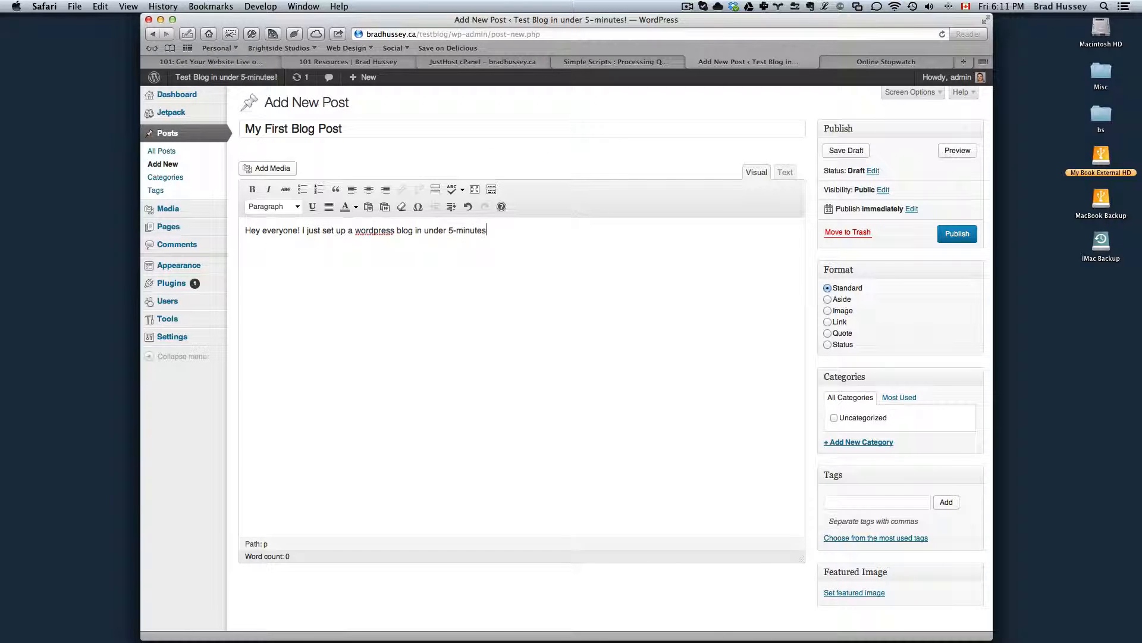
pyautogui.write('...hopefully!')
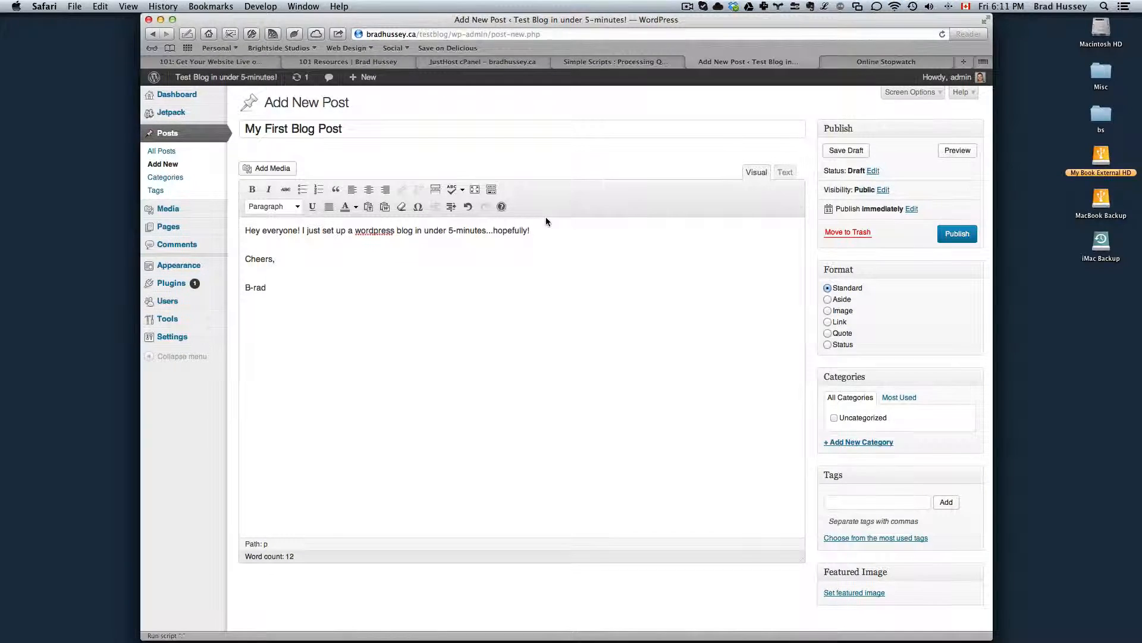
pyautogui.click(956, 233)
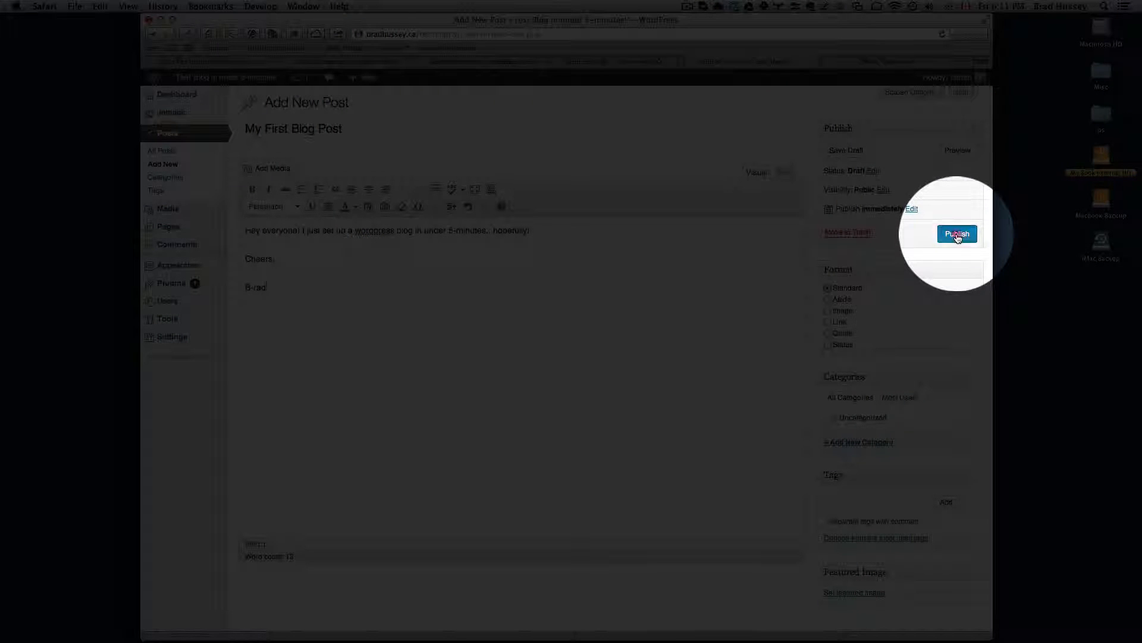
pyautogui.click(957, 234)
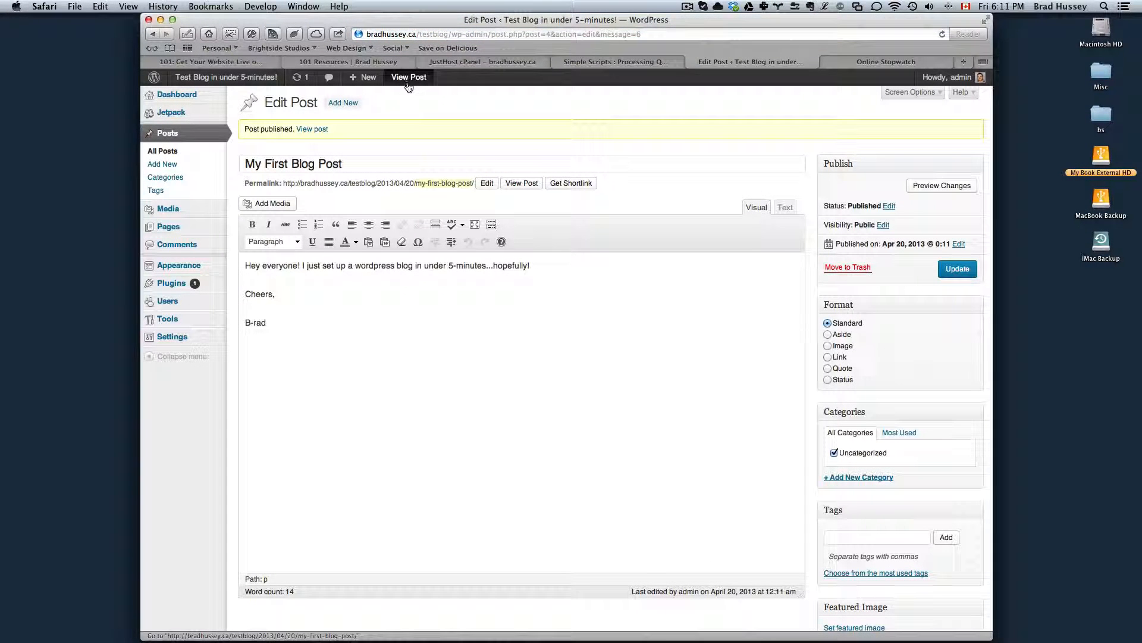
# View the published My First Blog Post live on the Test Blog site.
pyautogui.click(408, 78)
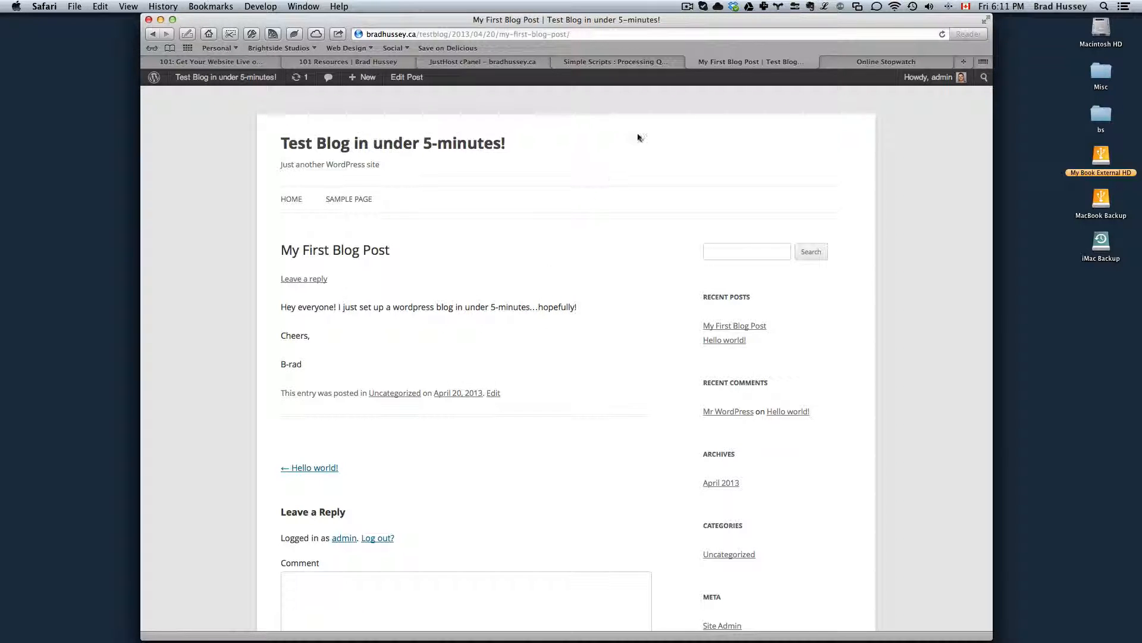
# Pause the Online Stopwatch at 00:04:24 and return to the live blog post.
pyautogui.click(885, 61)
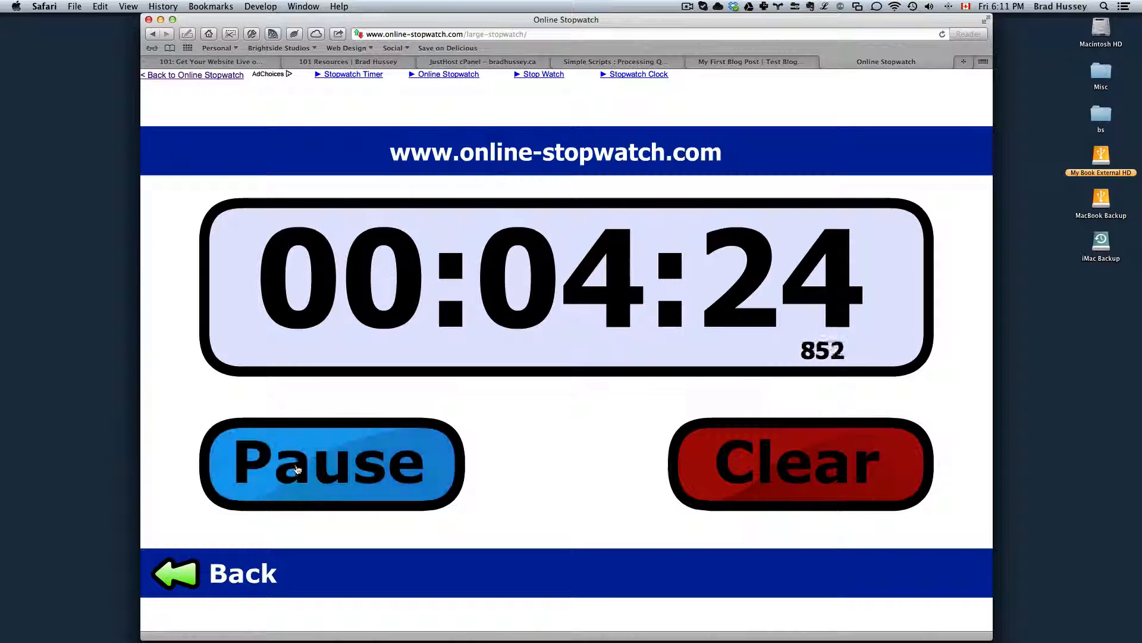
pyautogui.click(332, 463)
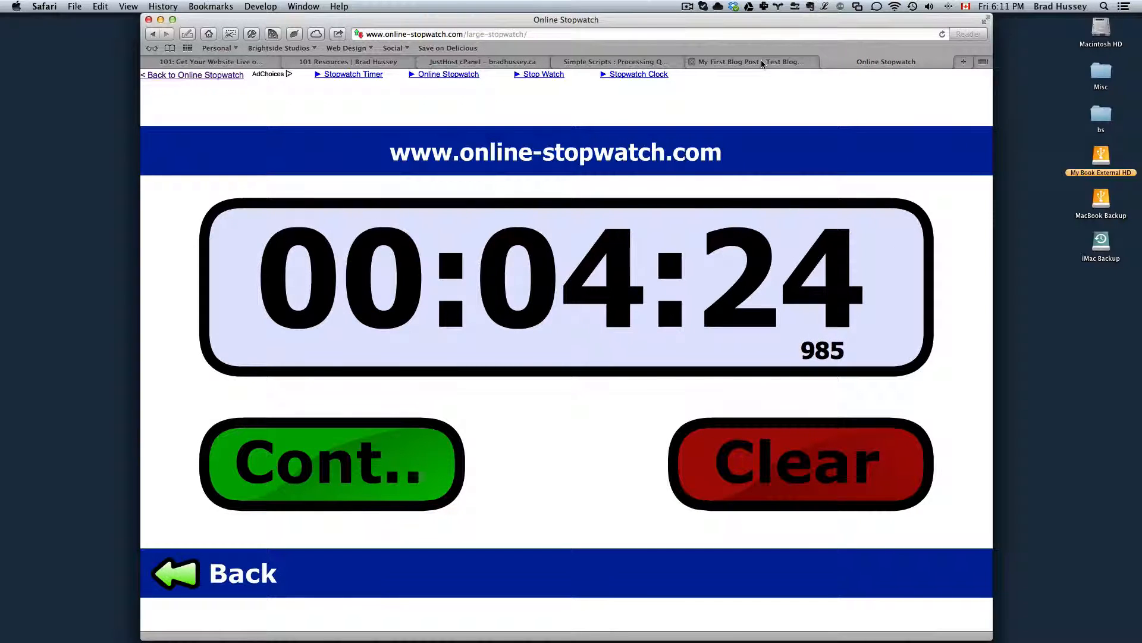
pyautogui.click(729, 62)
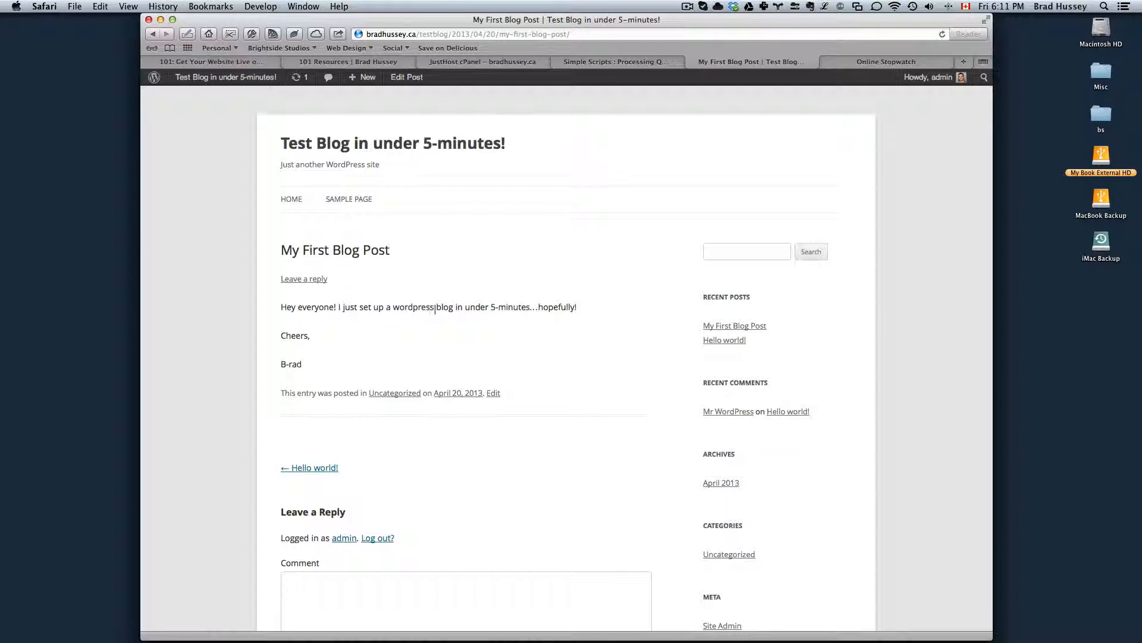
pyautogui.moveTo(444, 148)
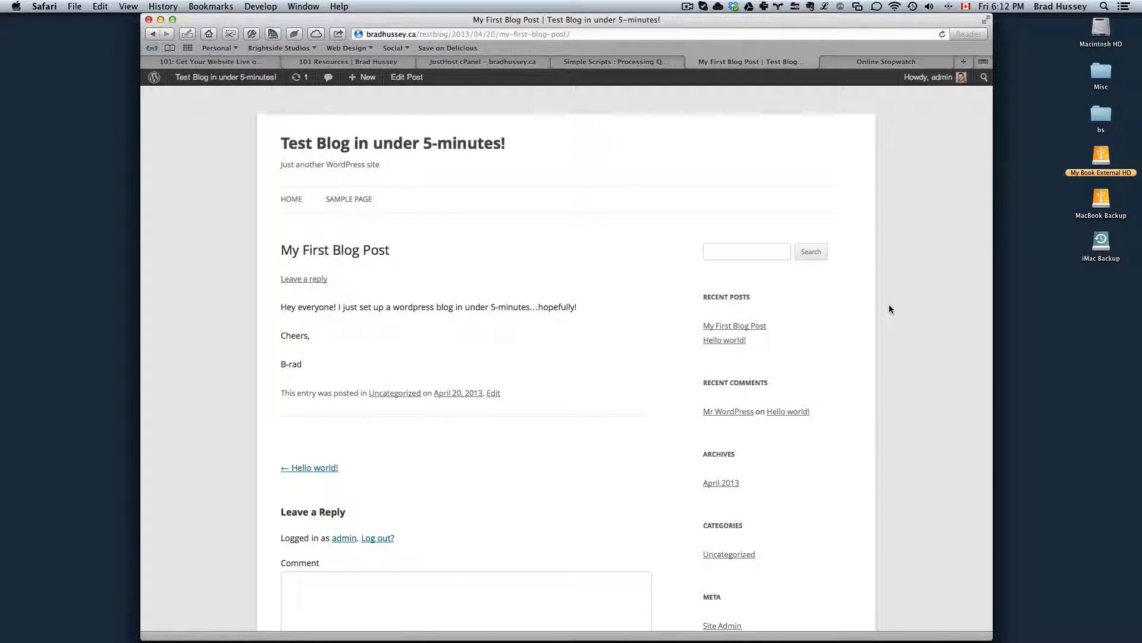
pyautogui.moveTo(837, 253)
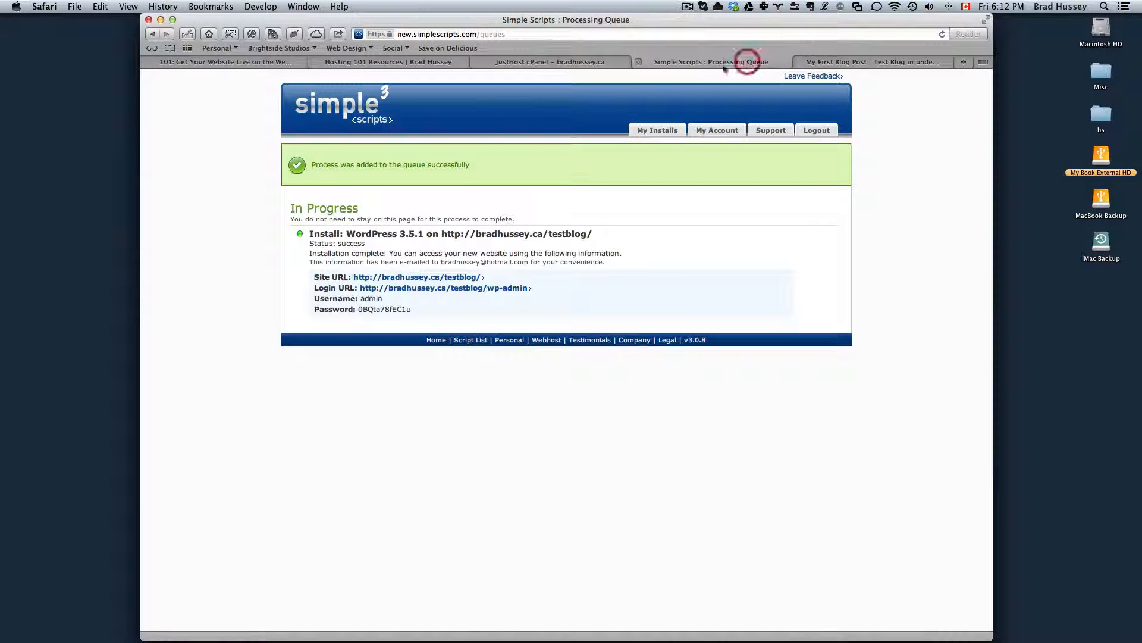
# From cPanel's SimpleScripts, begin a fresh WordPress 3.5.1 install on bradhussey.ca.
pyautogui.click(550, 62)
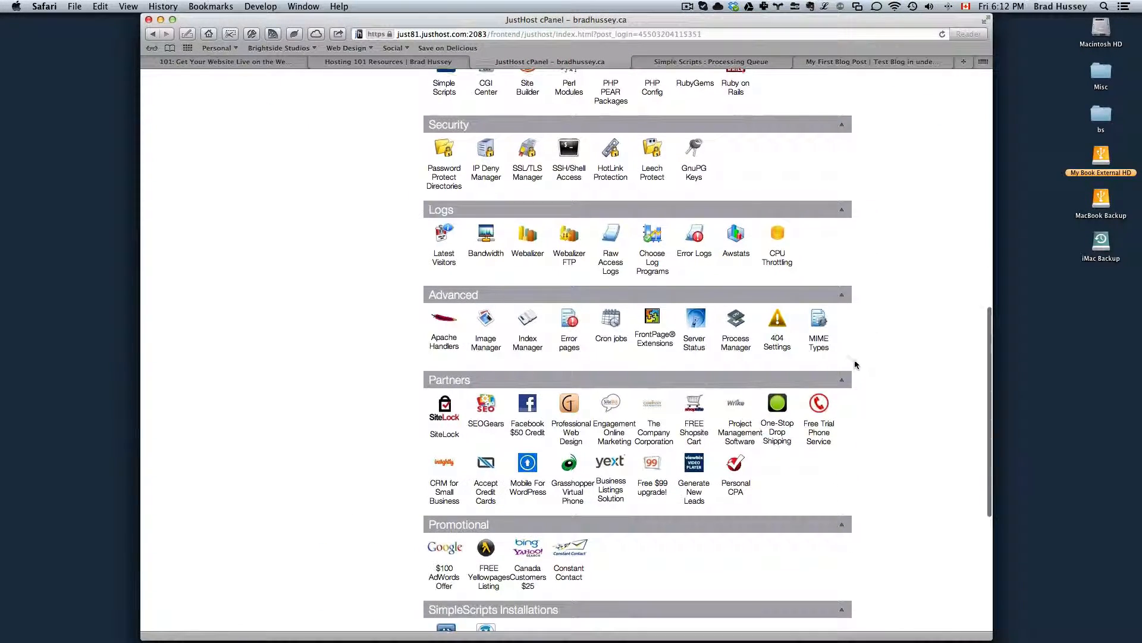
pyautogui.scroll(-3)
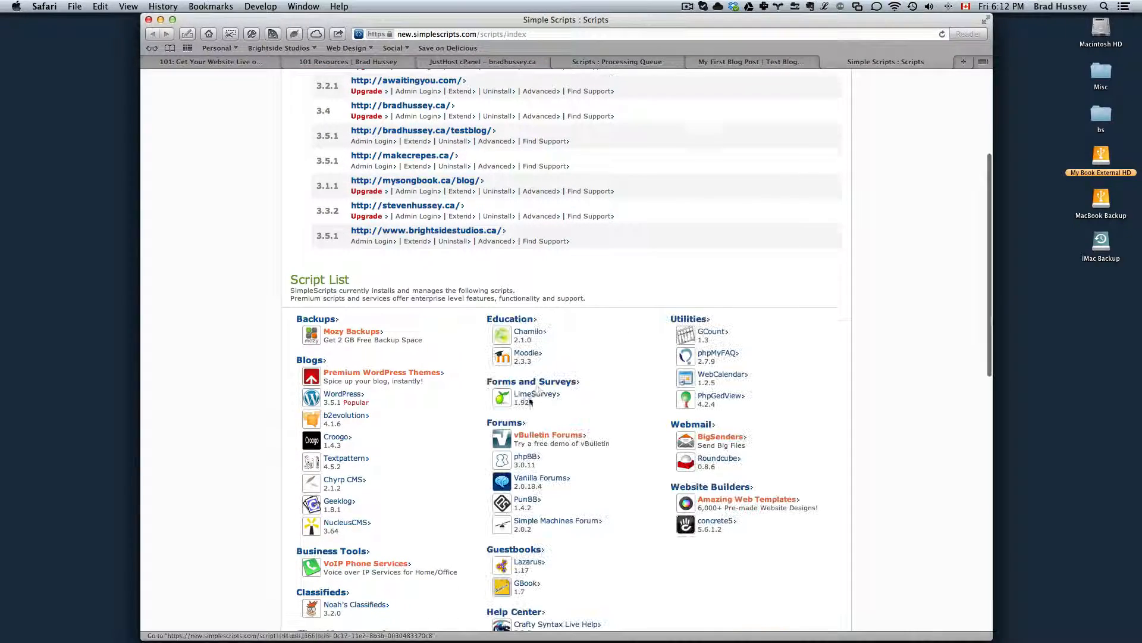
pyautogui.click(342, 394)
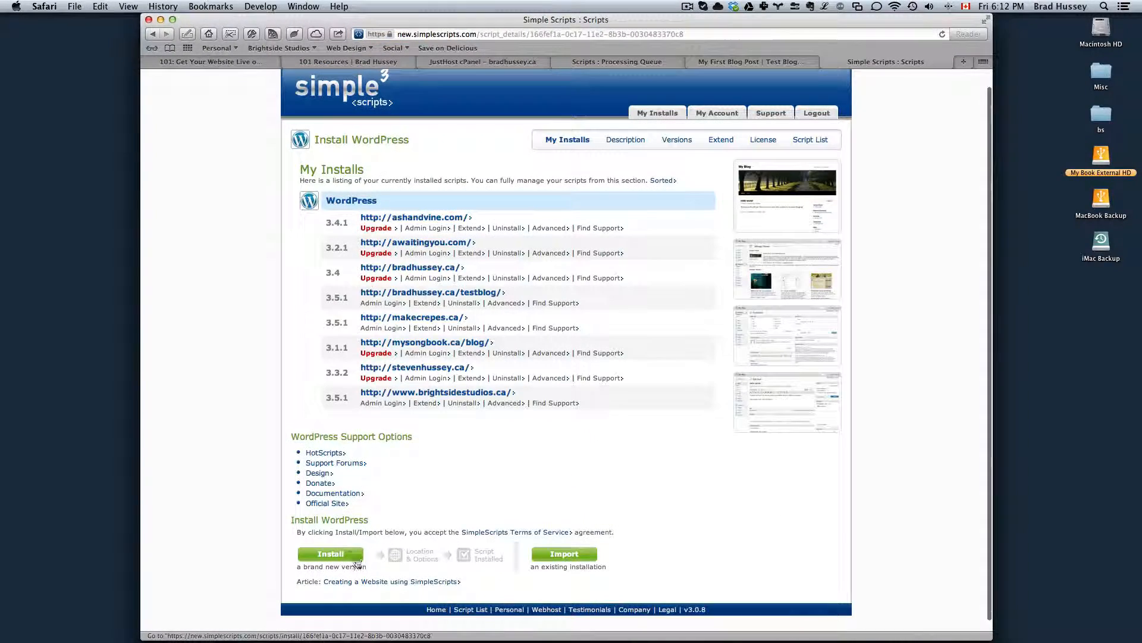
pyautogui.click(330, 554)
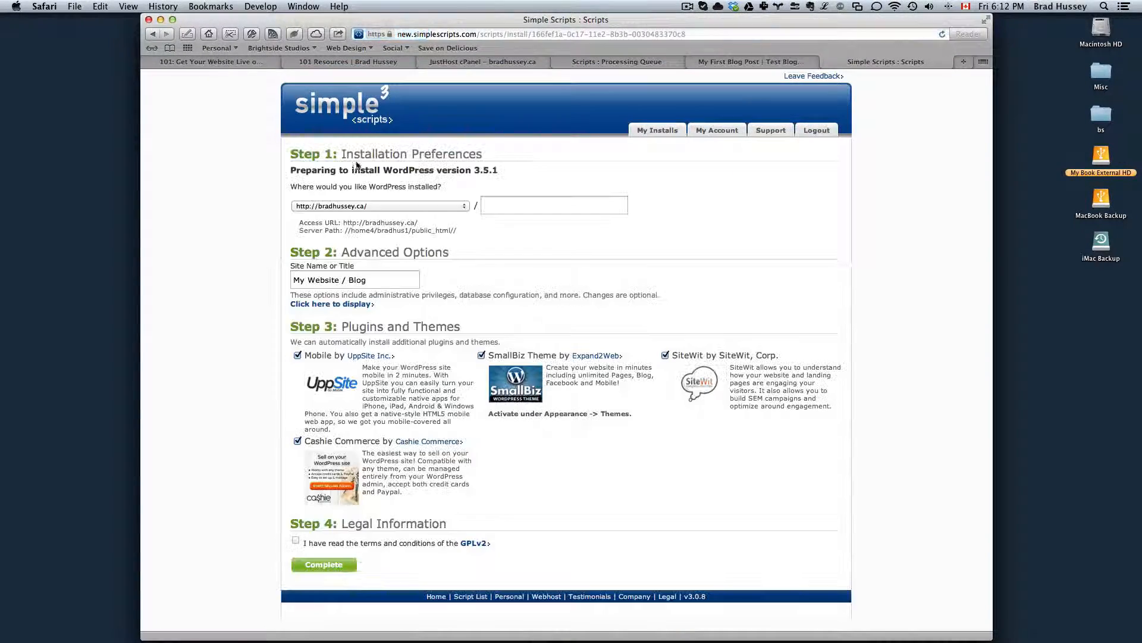
# Set the install folder to testblog and adjust the site title on the preferences form.
pyautogui.click(379, 206)
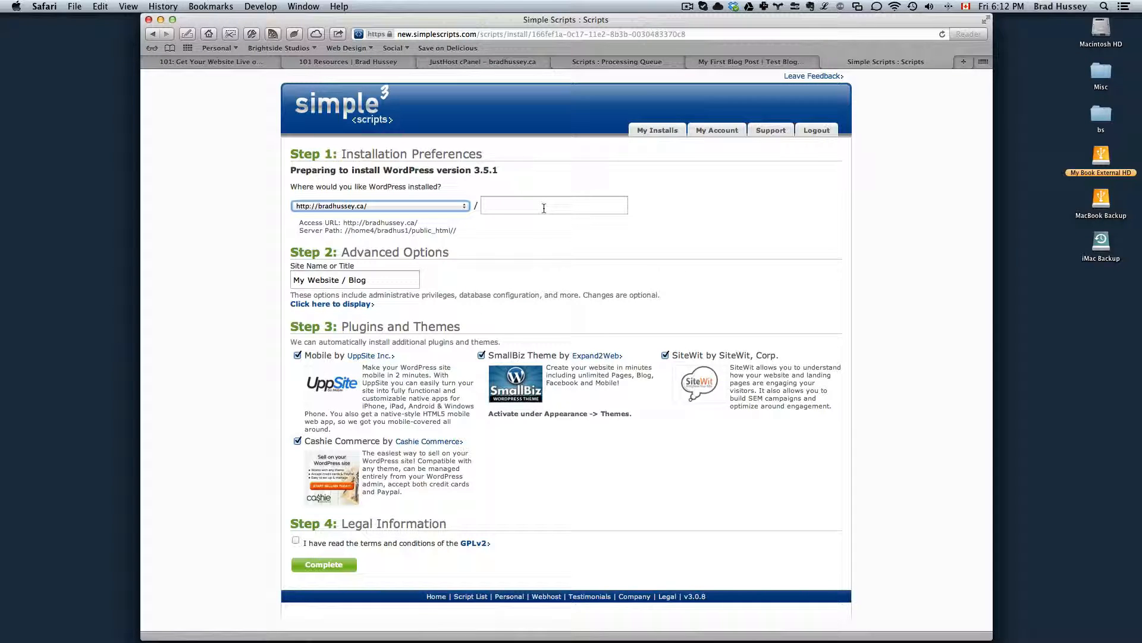
pyautogui.click(554, 206)
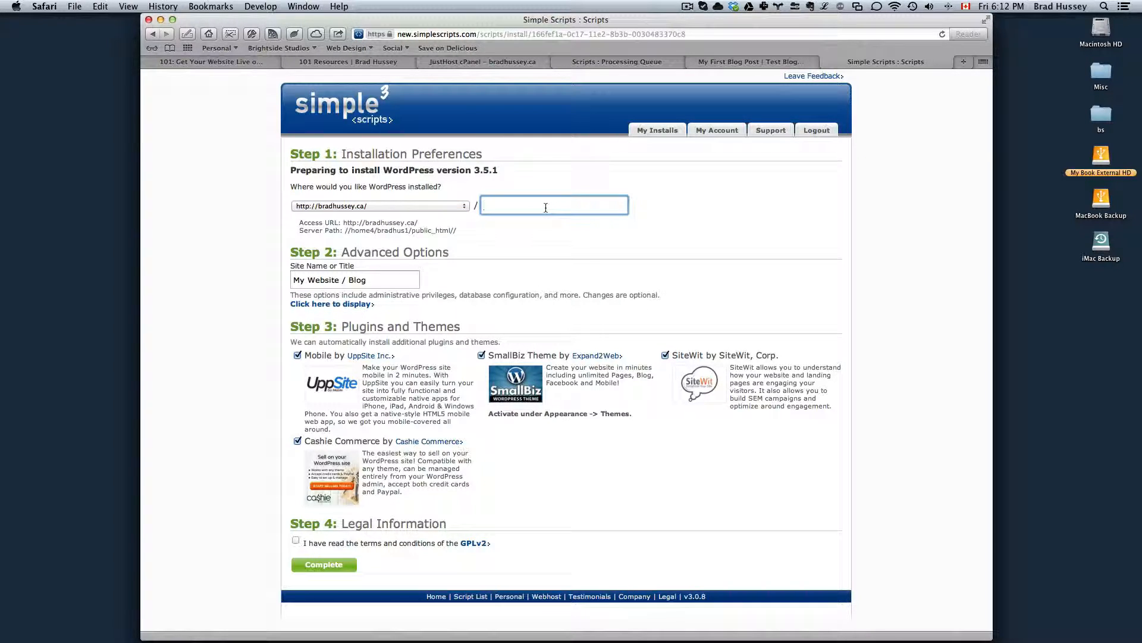
pyautogui.write('ts')
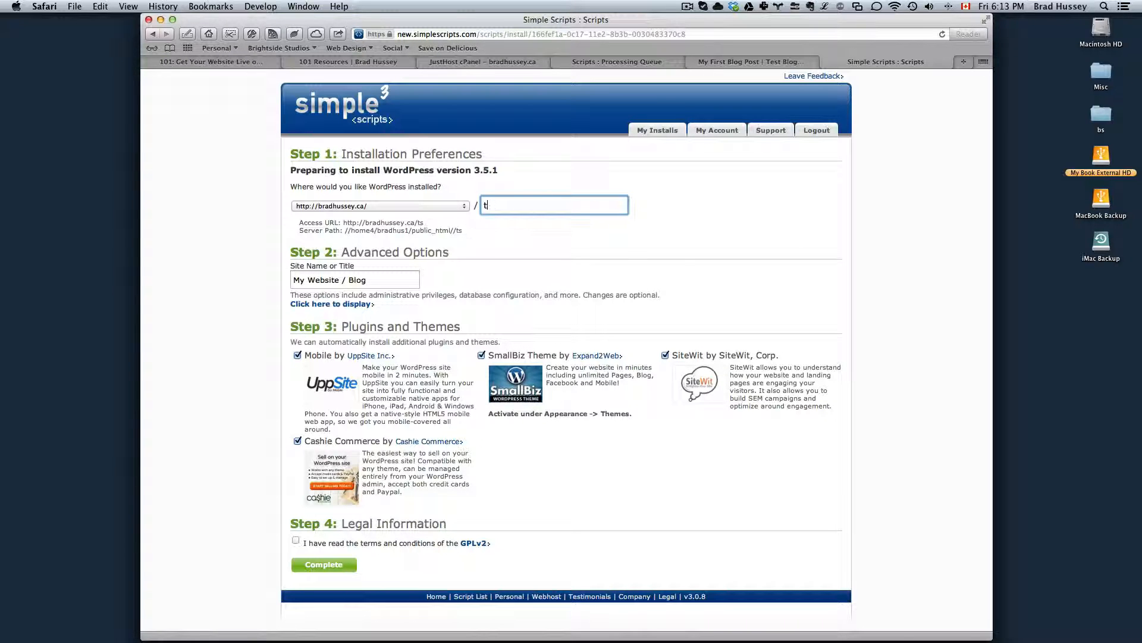
pyautogui.write('estblog')
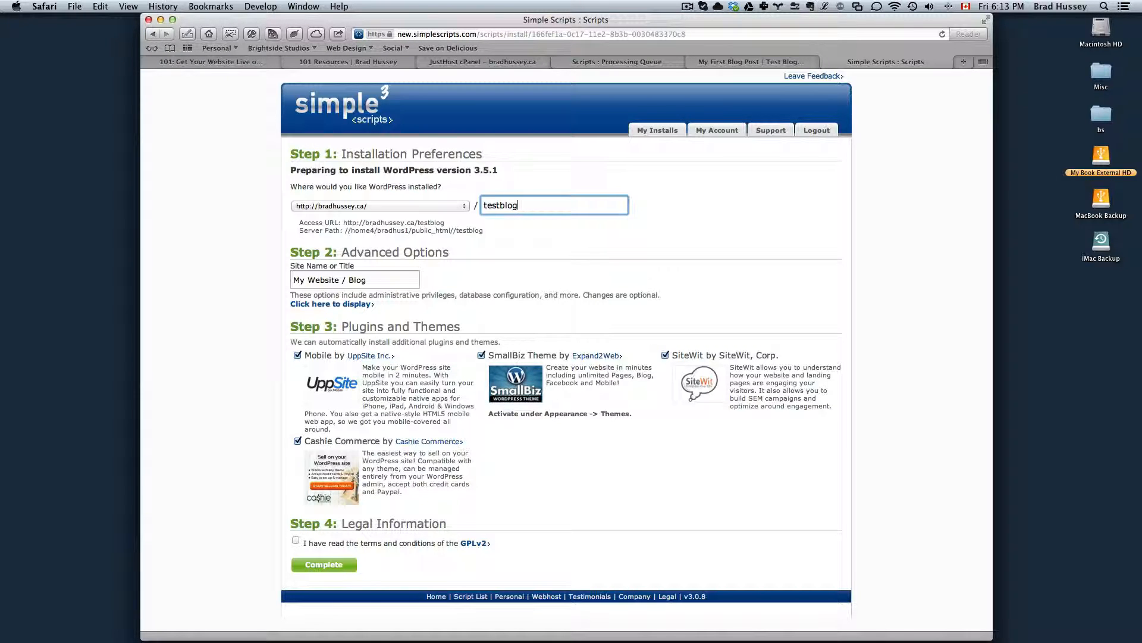
pyautogui.doubleClick(357, 280)
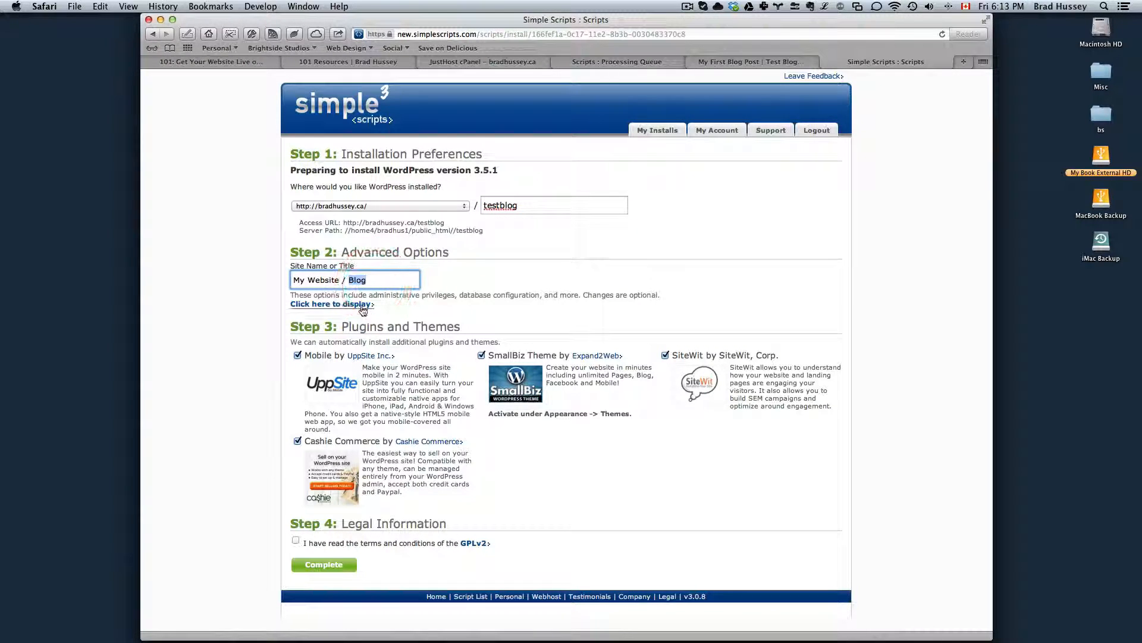
# Reveal the advanced admin options, drop the bundled plugins and themes, and accept the GPLv2 terms.
pyautogui.click(332, 304)
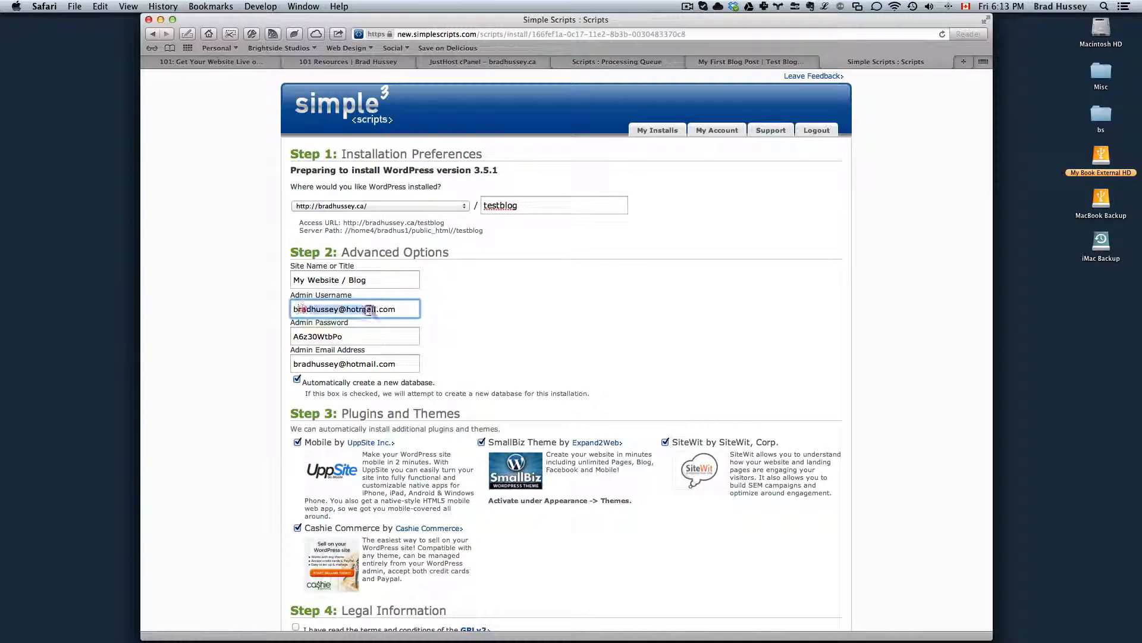
pyautogui.click(354, 336)
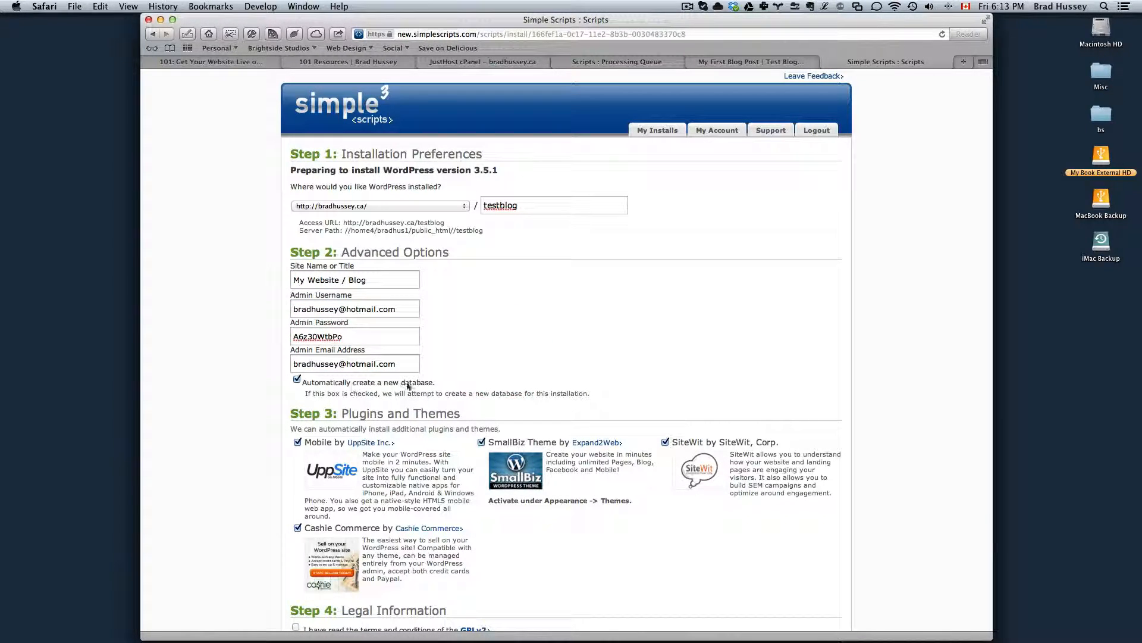
pyautogui.scroll(-3)
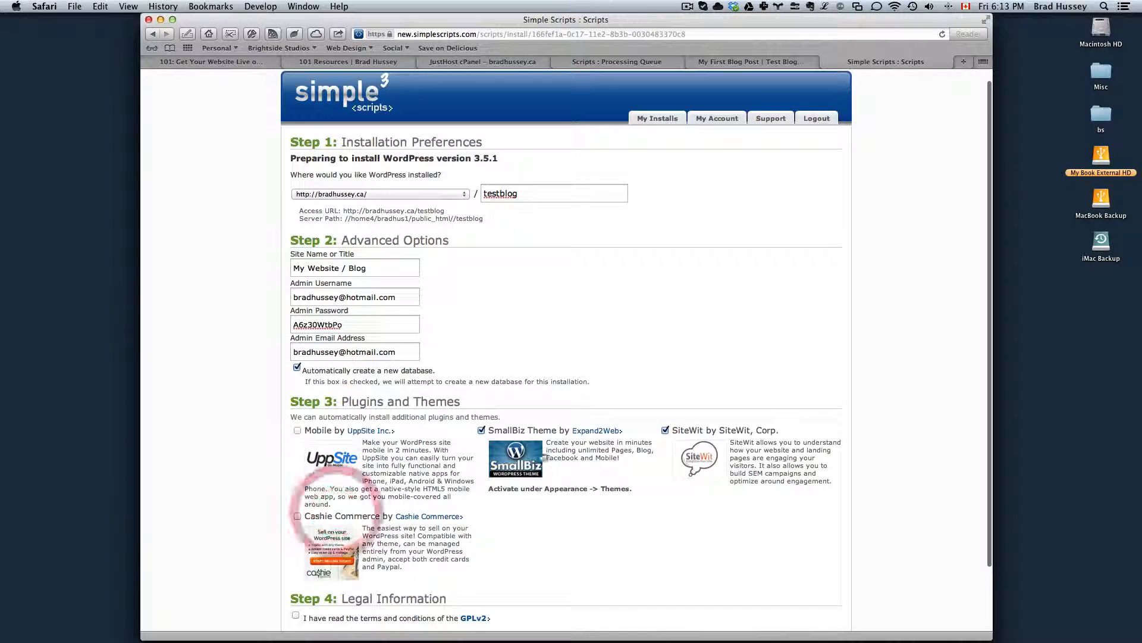
pyautogui.scroll(-3)
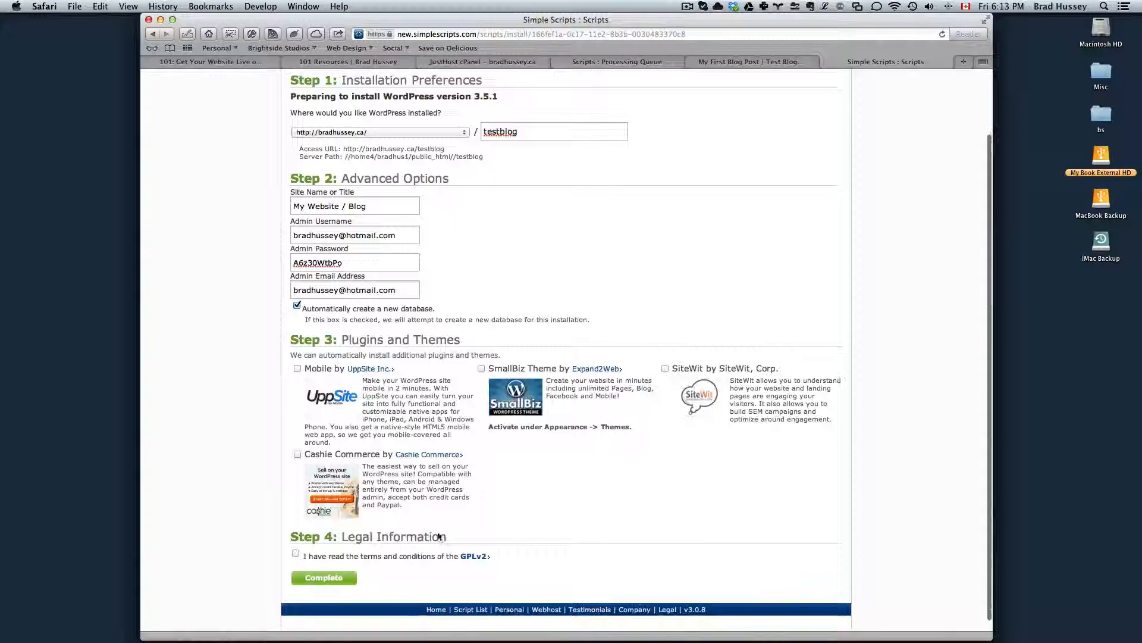
pyautogui.click(296, 556)
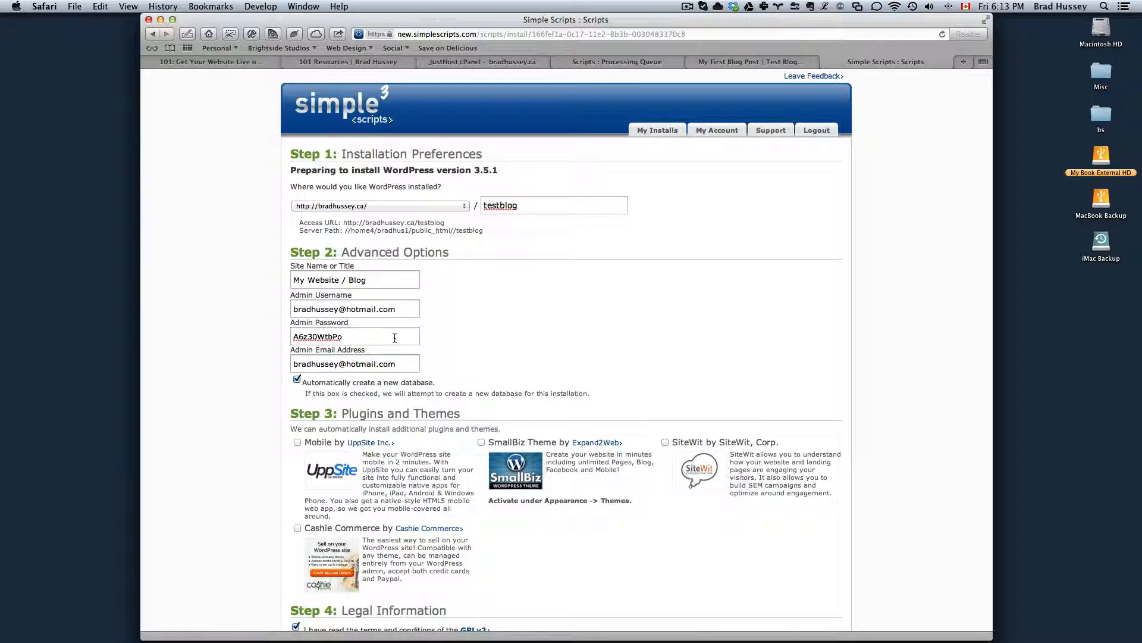
pyautogui.click(355, 336)
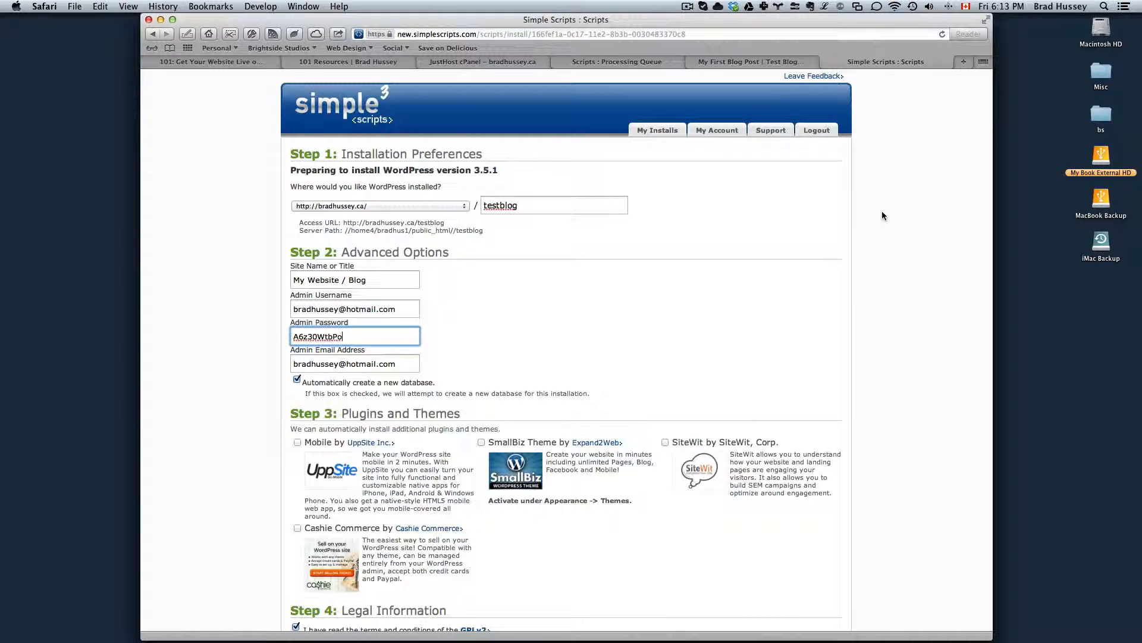
# View the blog's wp-admin Dashboard, then switch back to the live 'My First Blog Post' page.
pyautogui.click(553, 204)
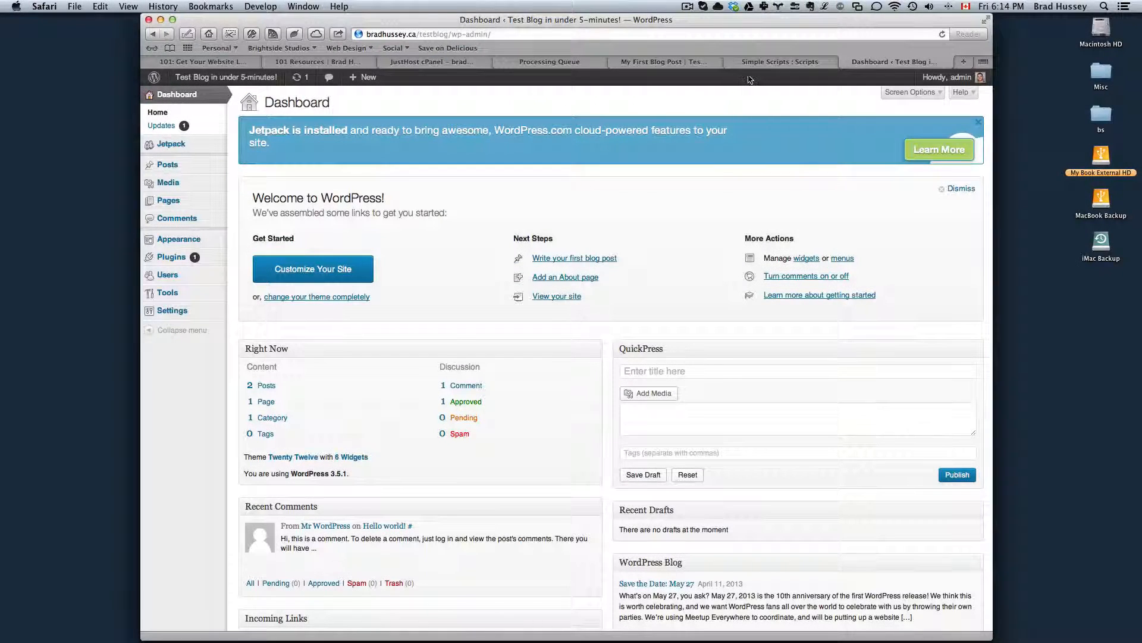
pyautogui.click(663, 61)
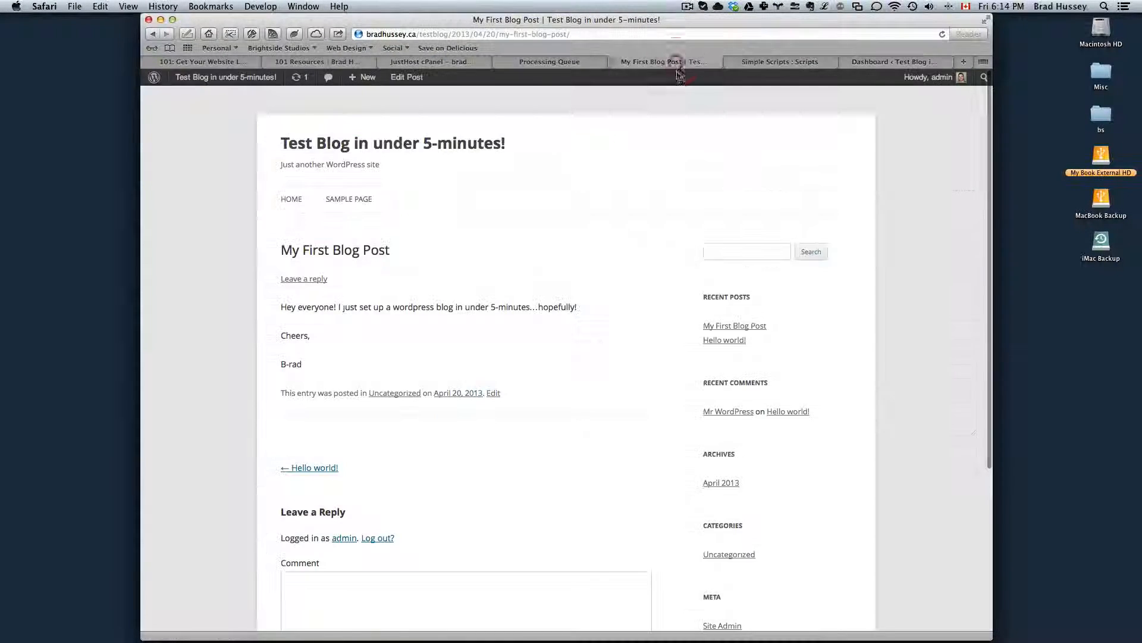
pyautogui.scroll(-3)
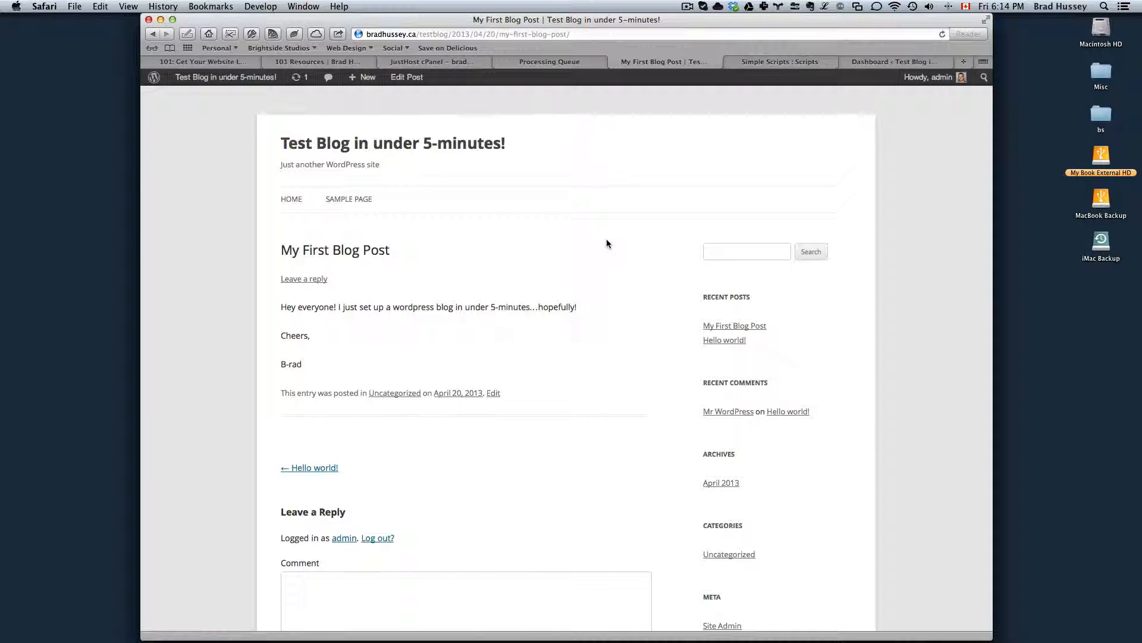
pyautogui.moveTo(920, 281)
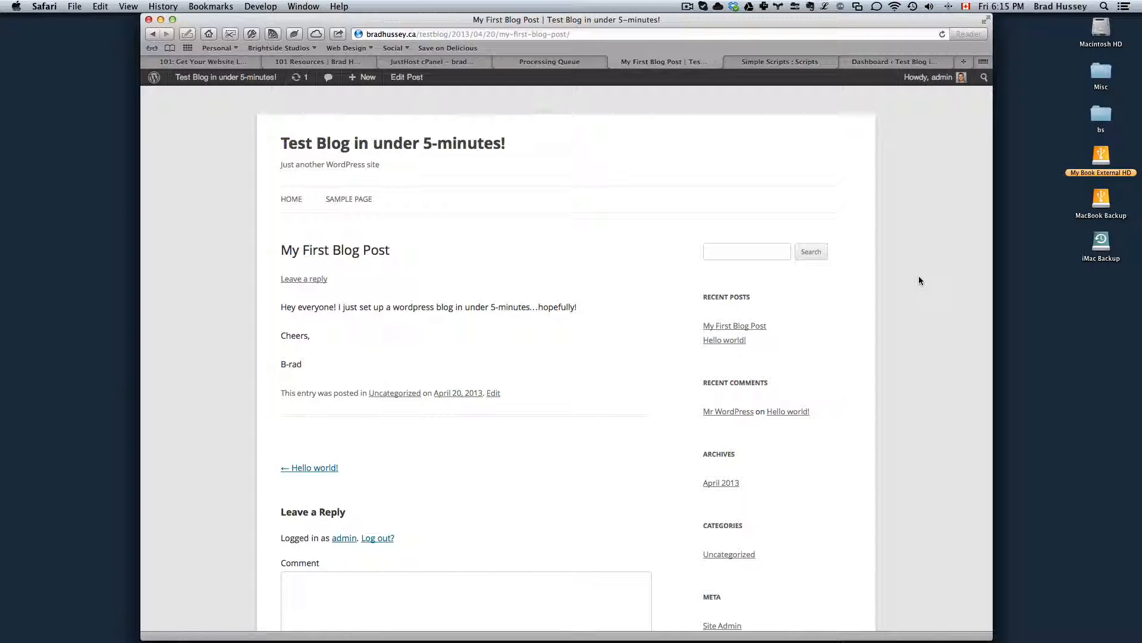